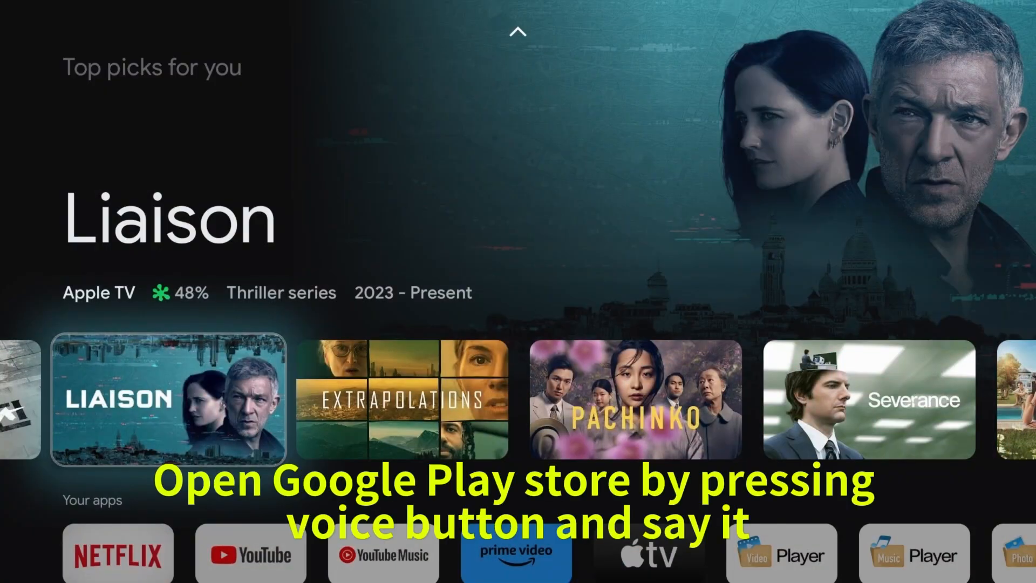
Launch the Google Play Store by voice command from the Google TV home screen
{"action": "left_click", "coordinate": [1007, 26]}
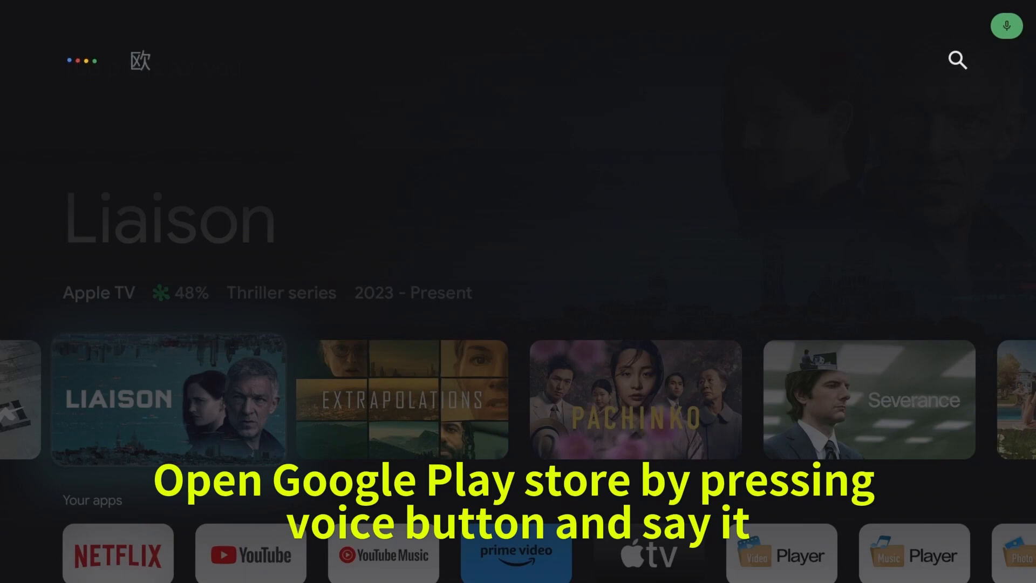
{"action": "left_click", "coordinate": [1006, 26]}
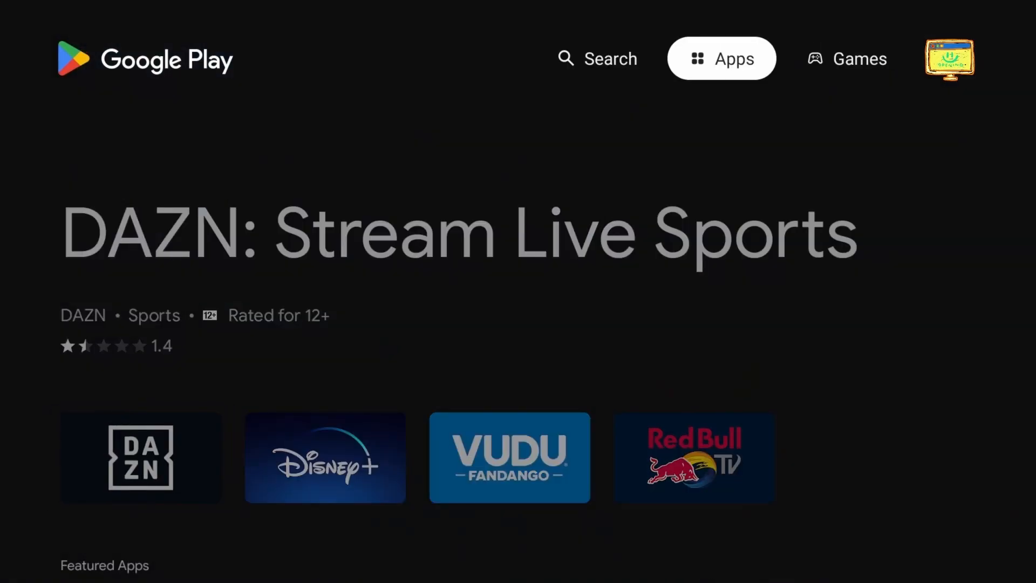
Search the Play Store for "S2X file manager" and open its listing to install it
{"action": "left_click", "coordinate": [596, 58]}
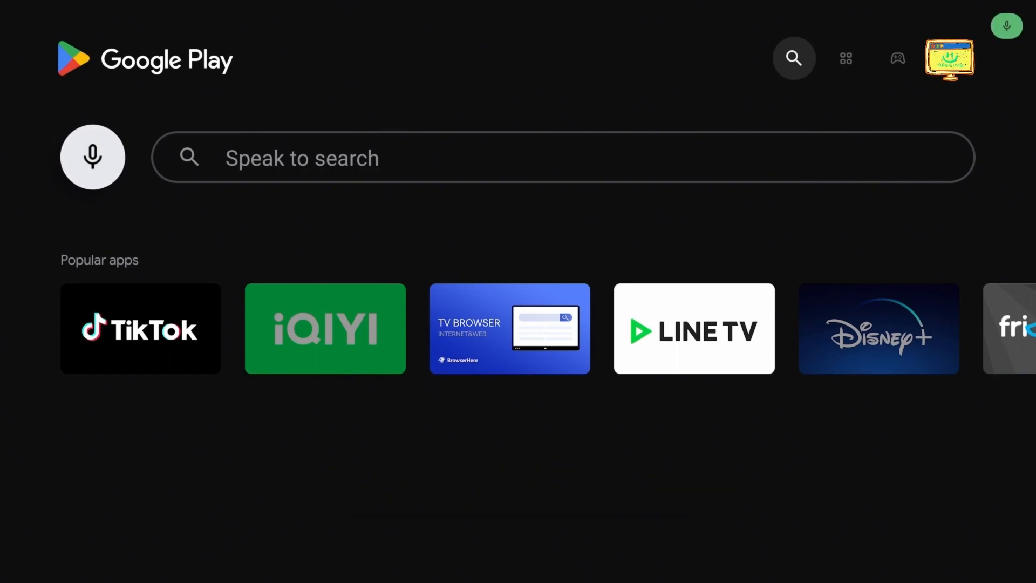
{"action": "type", "text": "S2X file manager"}
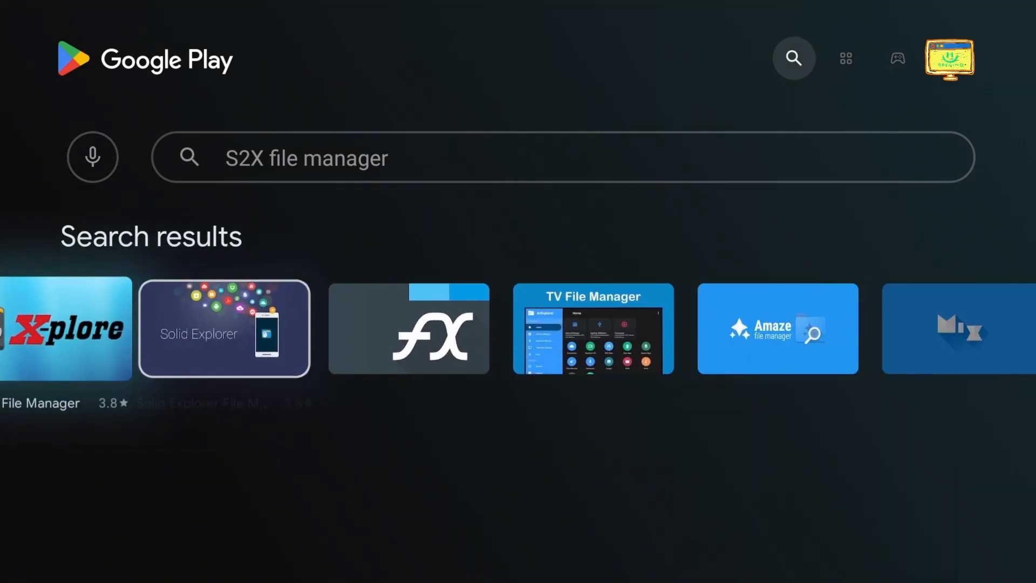
{"action": "scroll", "scroll_direction": "right", "scroll_amount": 3}
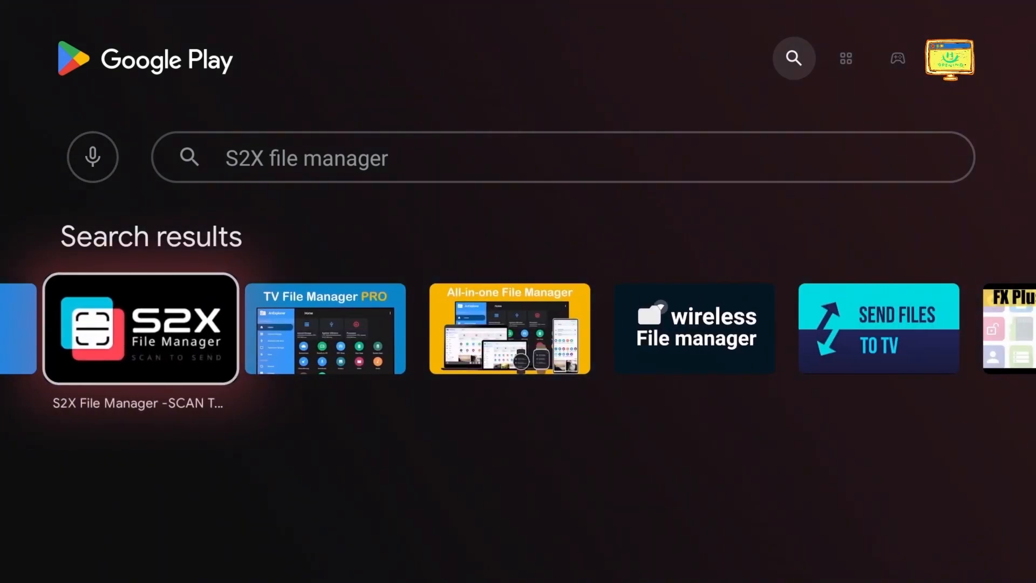
{"action": "left_click", "coordinate": [140, 328]}
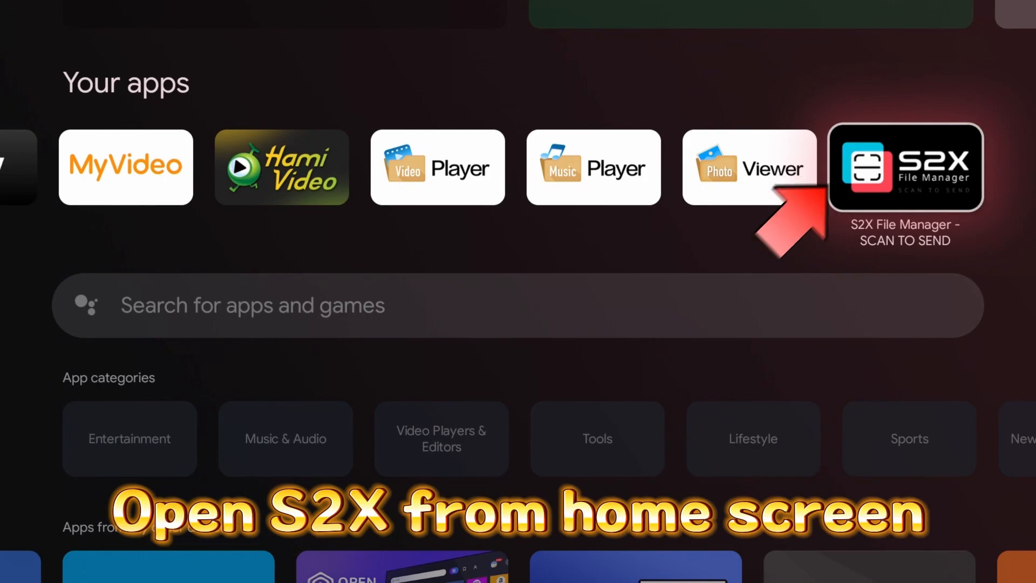
Launch S2X File Manager and grant it permission to manage all files
{"action": "left_click", "coordinate": [904, 166]}
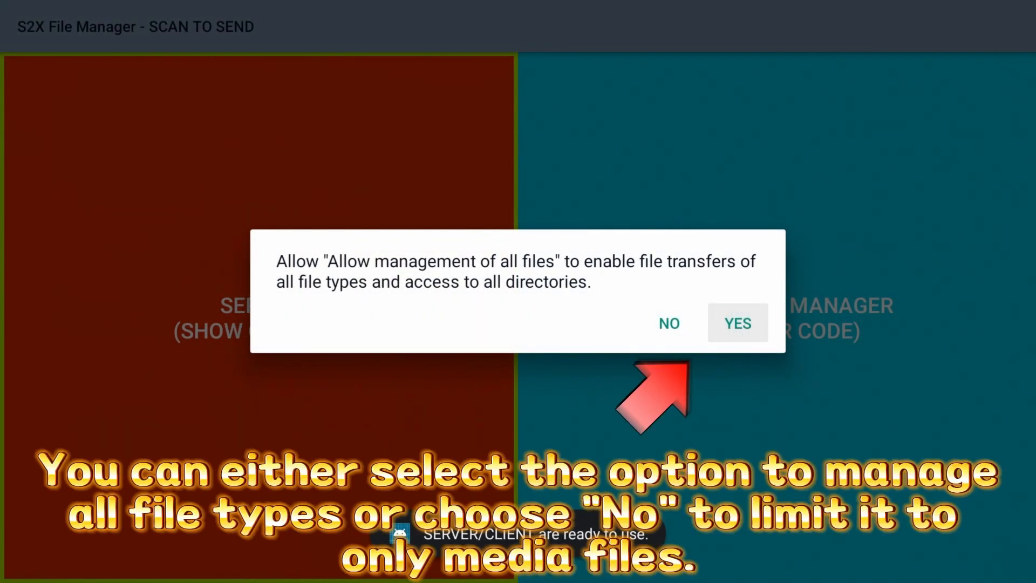
{"action": "left_click", "coordinate": [737, 322]}
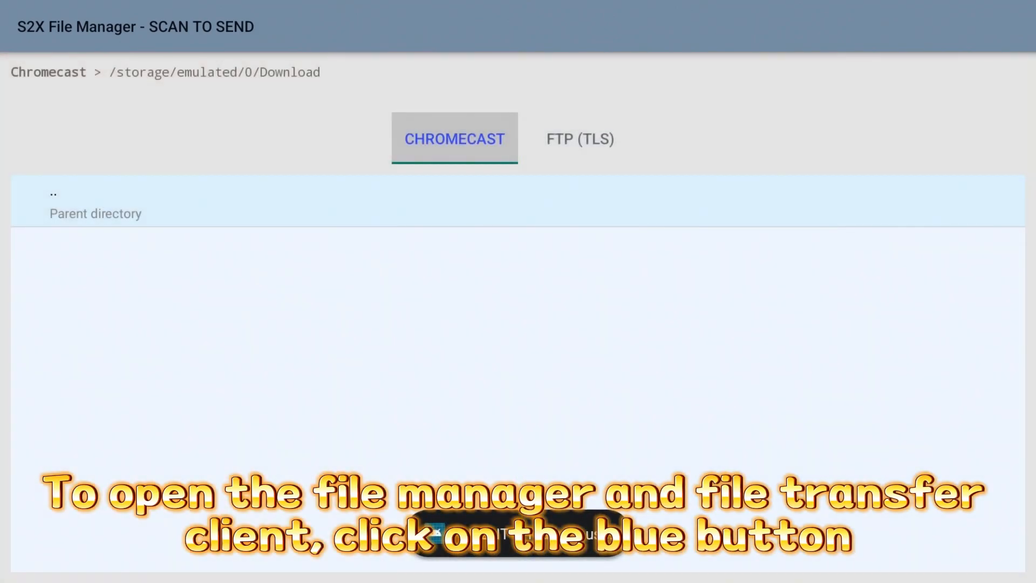
Connect over FTP (TLS) to server 192.168.1.114 on port 2114 and list its root folder
{"action": "left_click", "coordinate": [579, 140]}
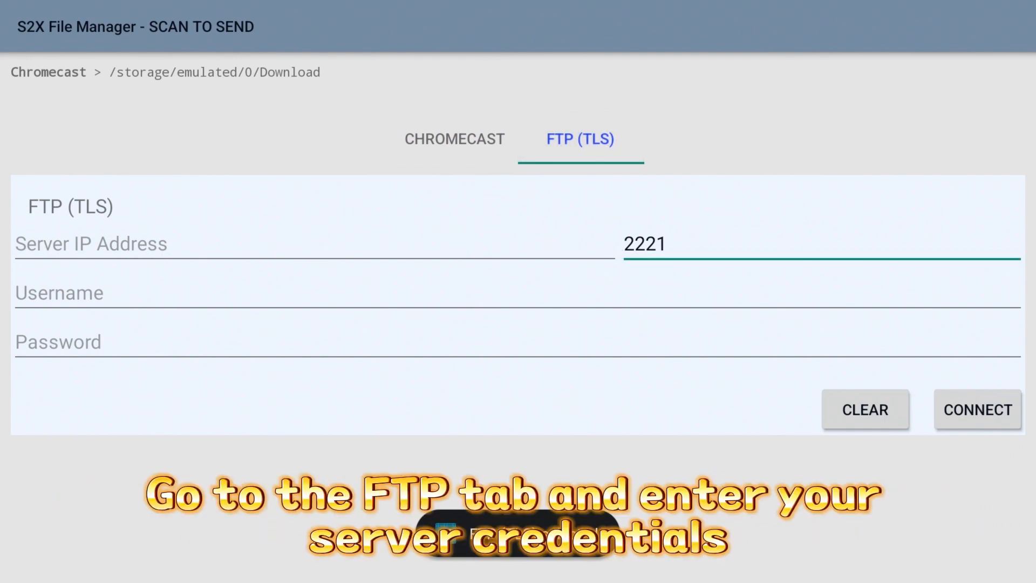
{"action": "left_click", "coordinate": [305, 242]}
{"action": "type", "text": "19"}
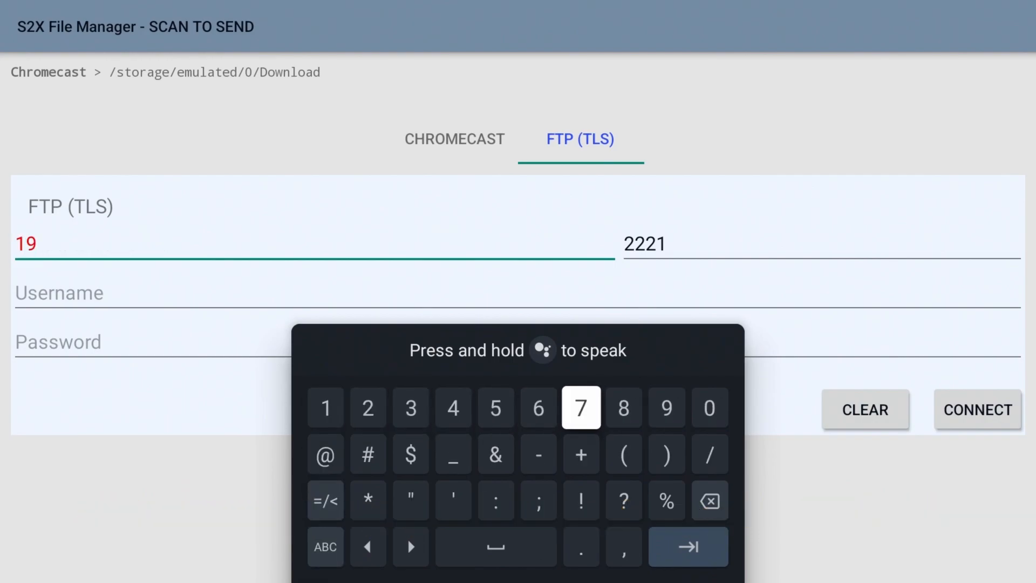
{"action": "left_click", "coordinate": [976, 409]}
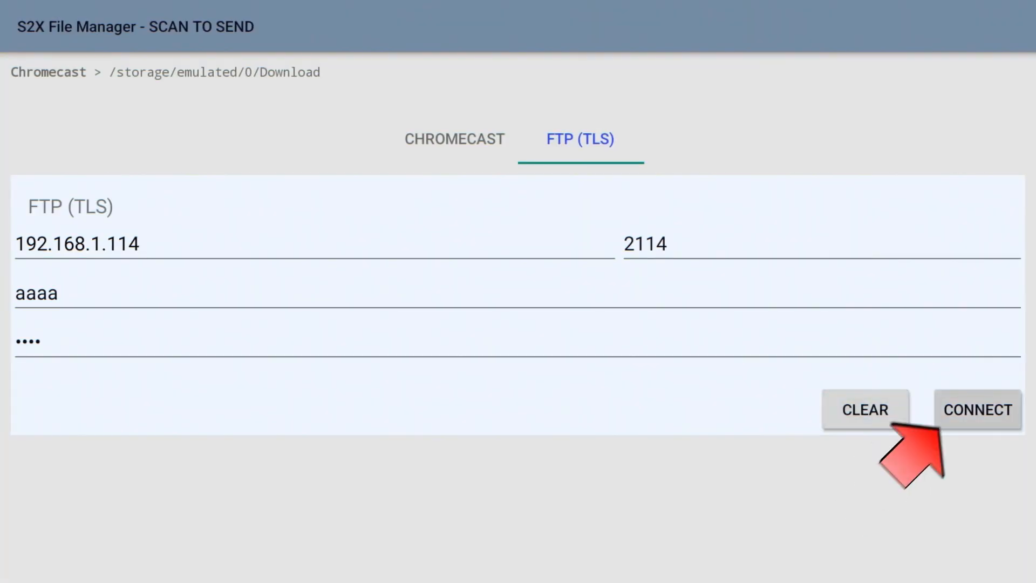
{"action": "left_click", "coordinate": [977, 409]}
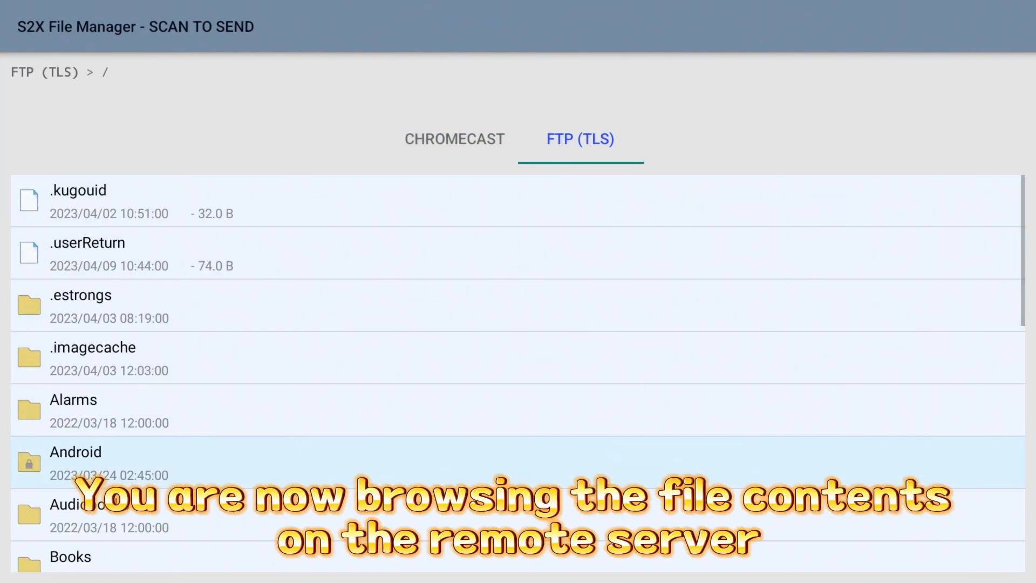
Download the remote Music, Photos and Videos folders into the local Download folder
{"action": "scroll", "scroll_direction": "down", "scroll_amount": 3}
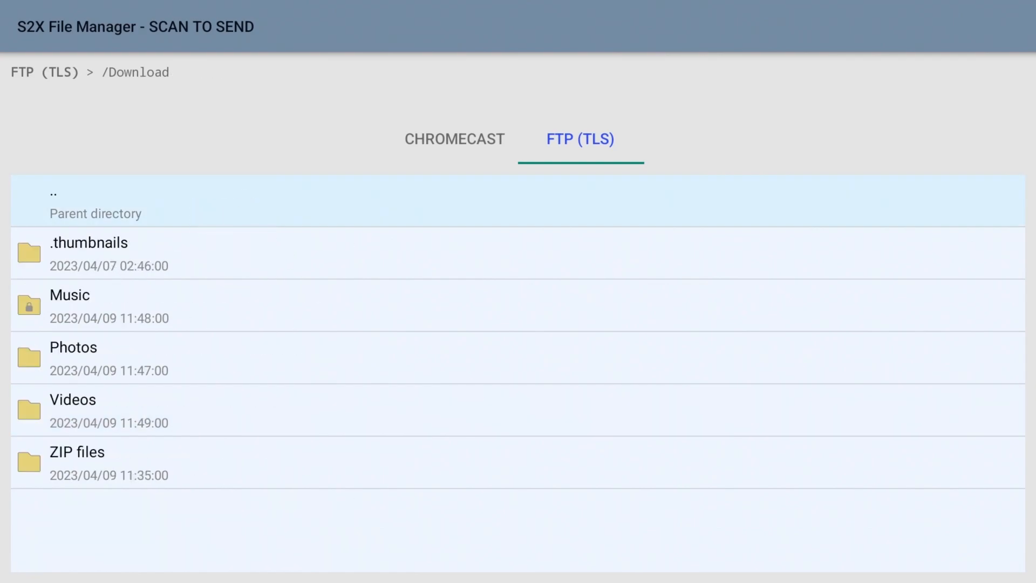
{"action": "left_click", "coordinate": [89, 252]}
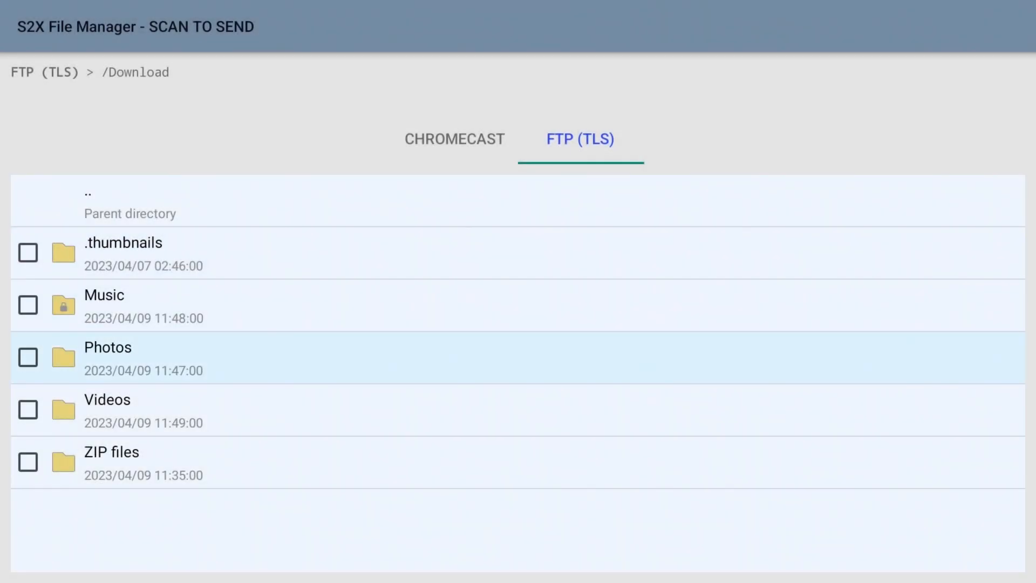
{"action": "left_click", "coordinate": [27, 304]}
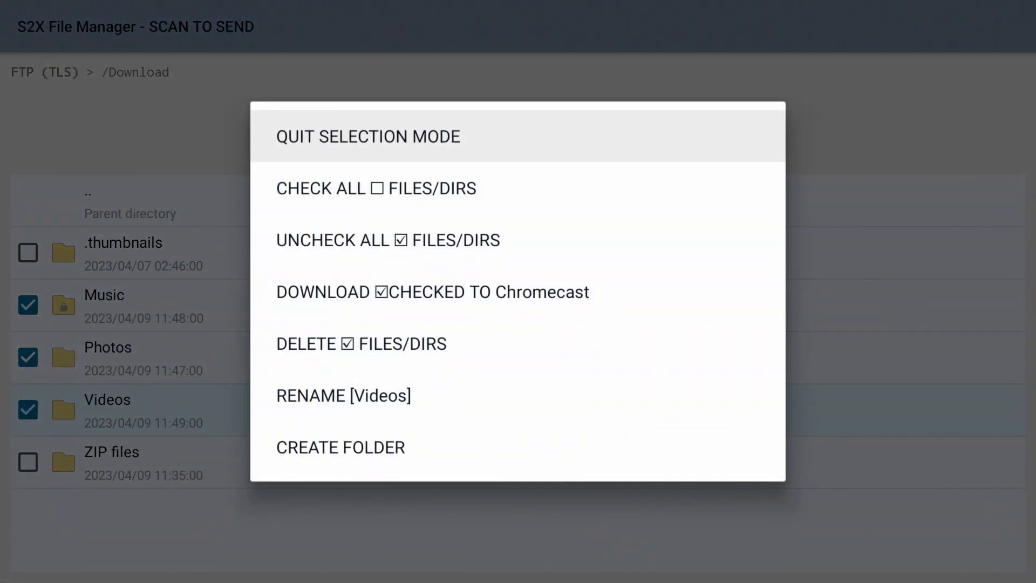
{"action": "left_click", "coordinate": [431, 292]}
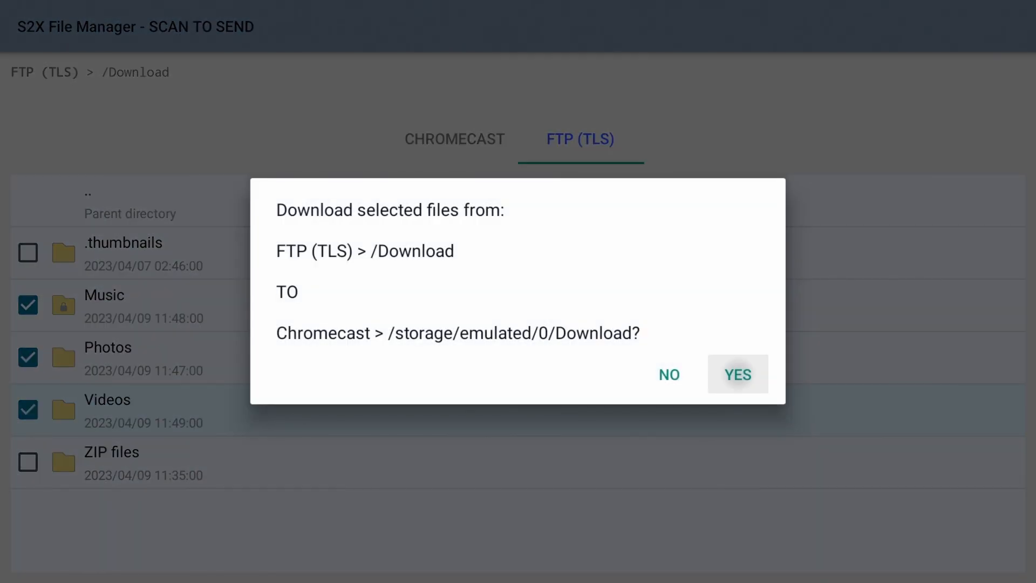
{"action": "left_click", "coordinate": [737, 374]}
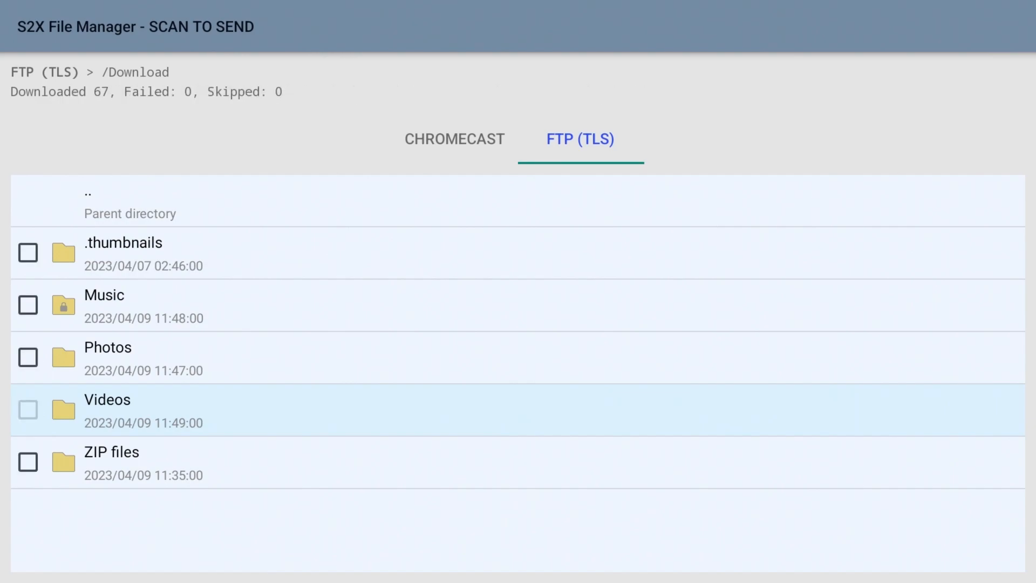
Switch to the Chromecast's local storage and open the downloaded Music folder
{"action": "left_click", "coordinate": [454, 140]}
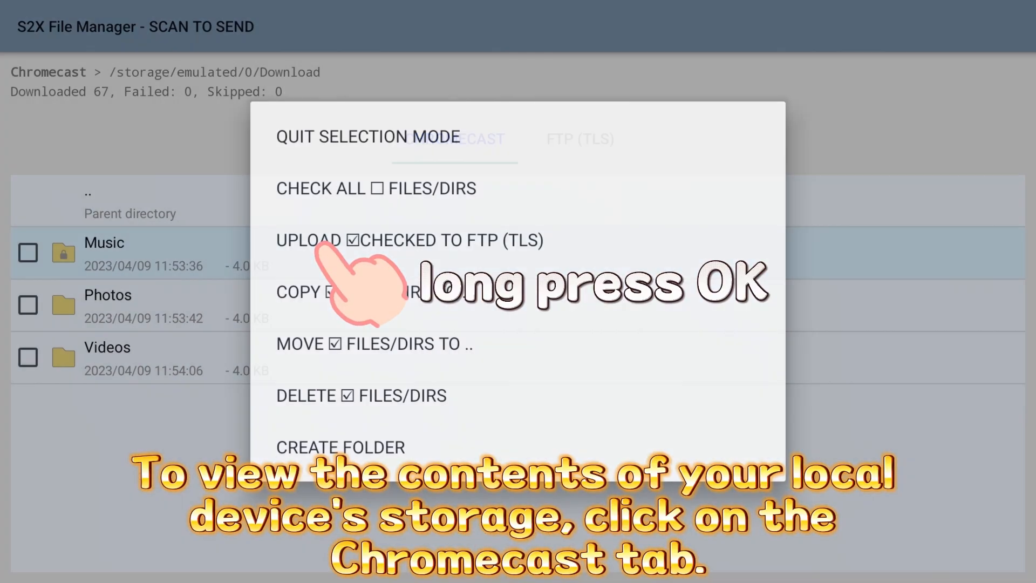
{"action": "left_click", "coordinate": [104, 242]}
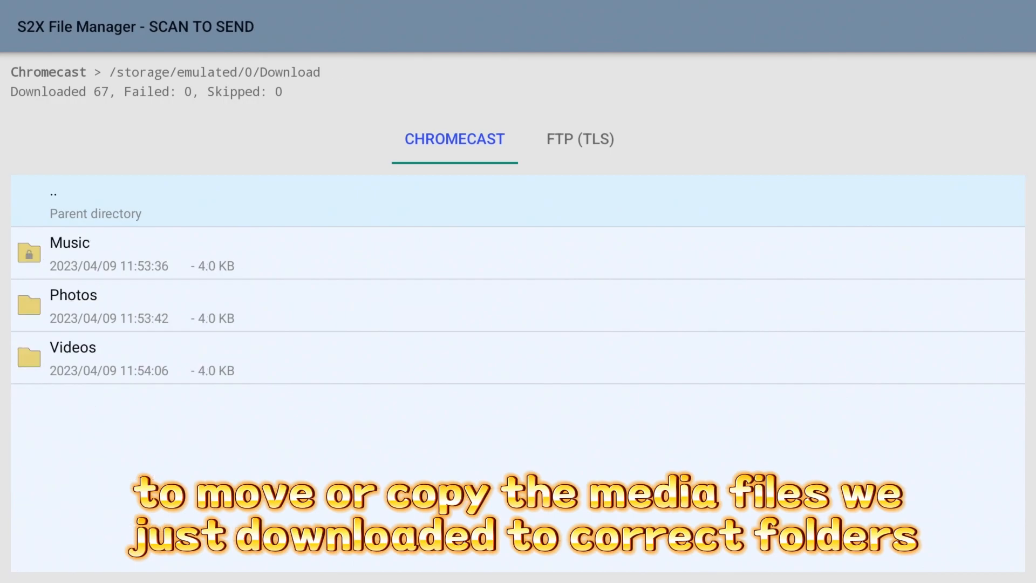
{"action": "left_click", "coordinate": [72, 347]}
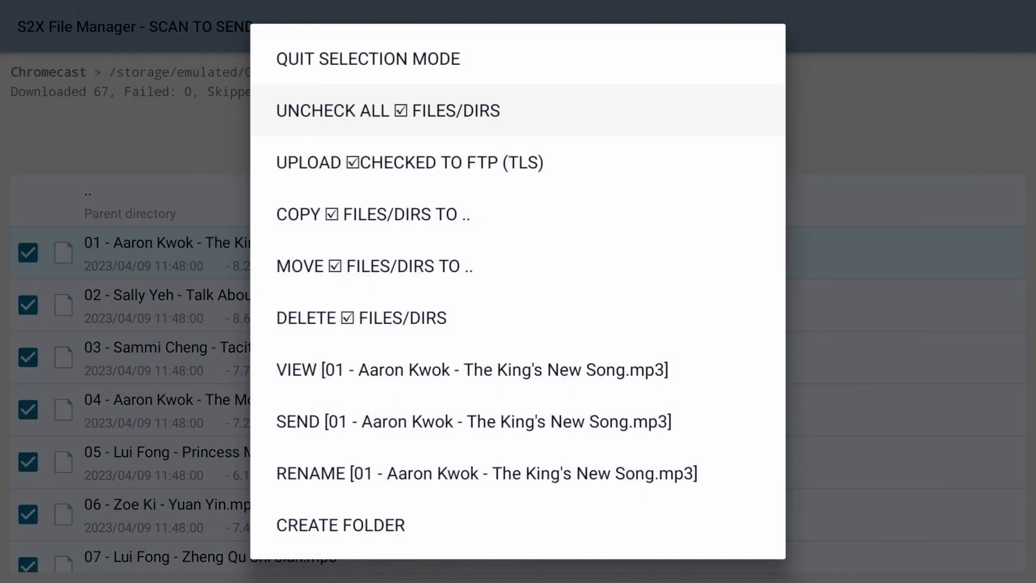
Copy the 16 checked songs into /storage/emulated/0/Music
{"action": "left_click", "coordinate": [373, 214]}
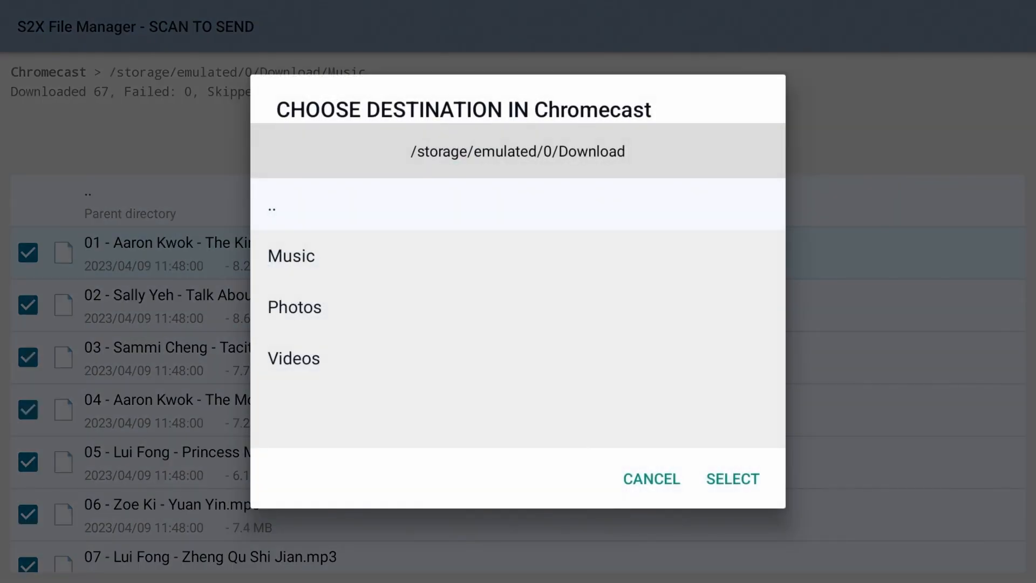
{"action": "left_click", "coordinate": [272, 207]}
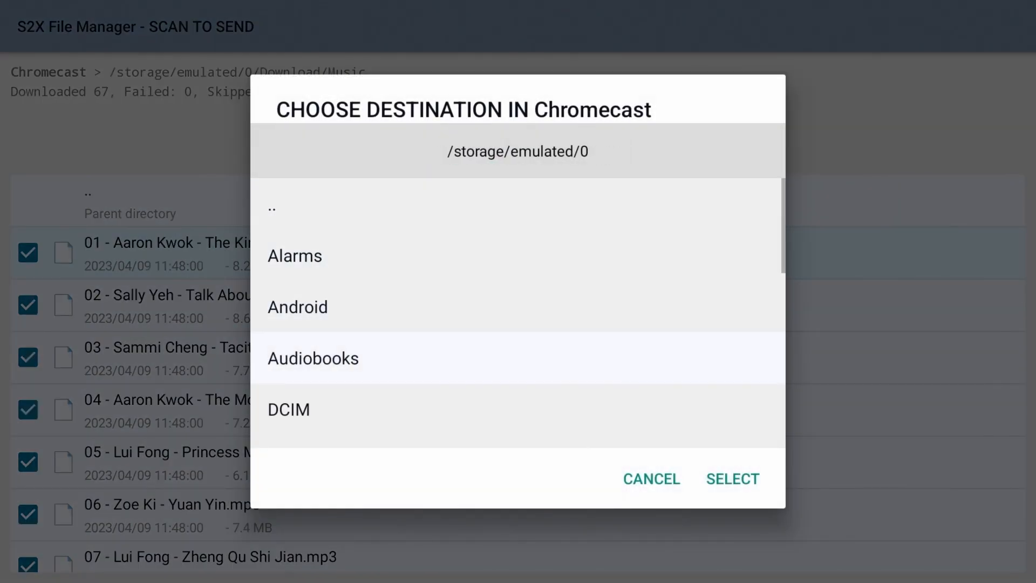
{"action": "scroll", "scroll_direction": "down", "scroll_amount": 3}
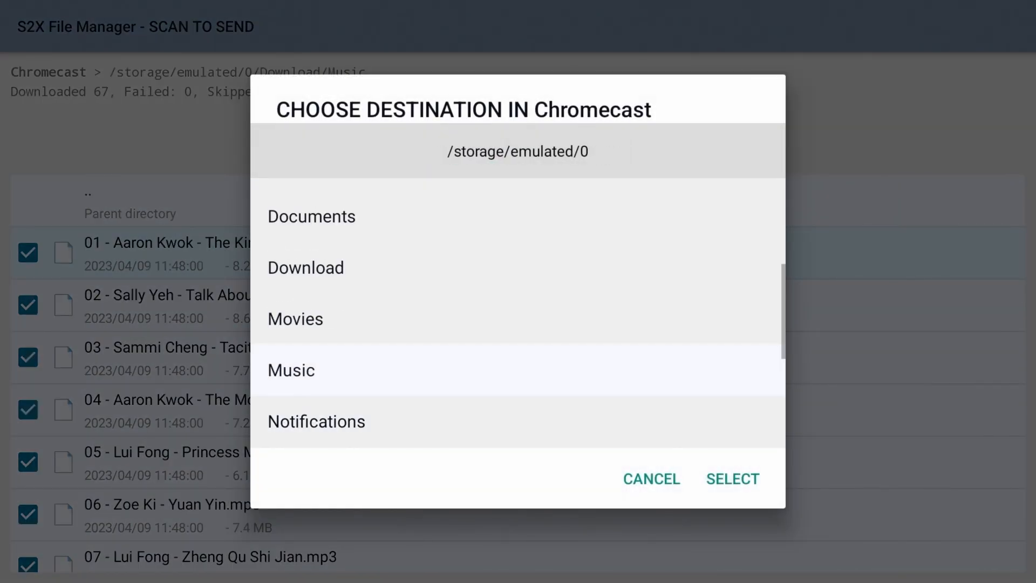
{"action": "left_click", "coordinate": [290, 369]}
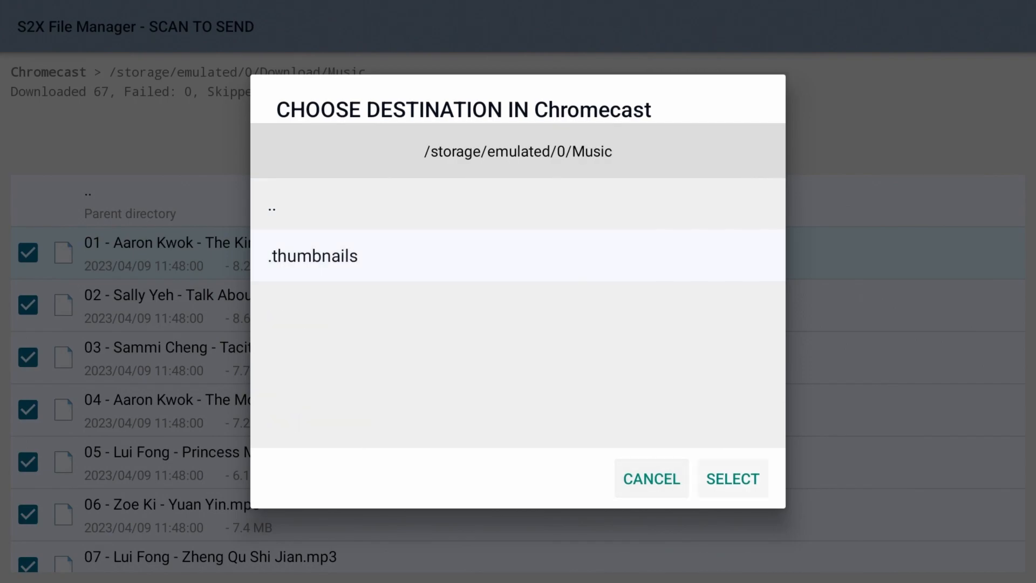
{"action": "left_click", "coordinate": [731, 478]}
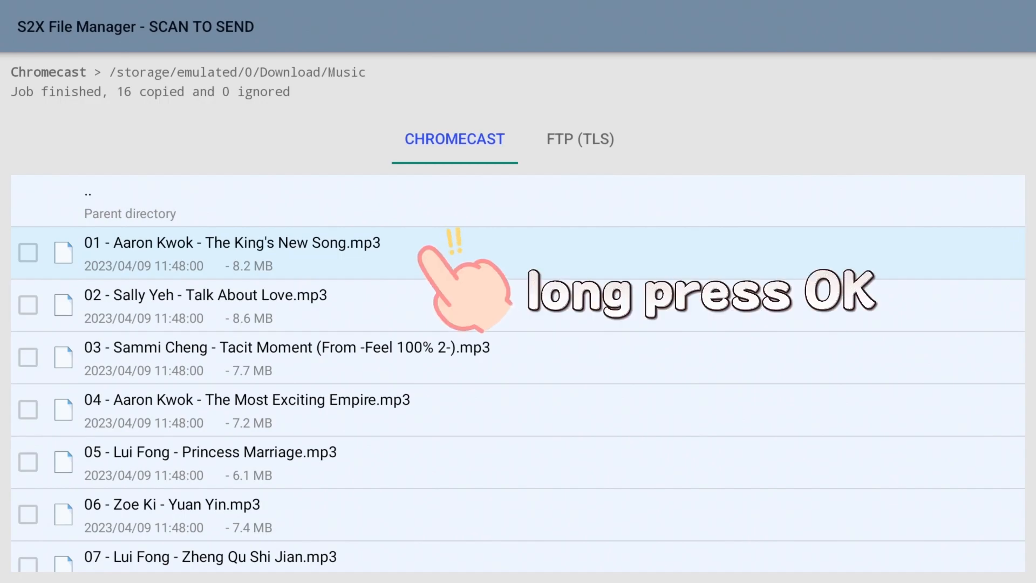
Leave the Music selection, check the downloaded Photos folder and choose to move it
{"action": "left_click", "coordinate": [231, 252]}
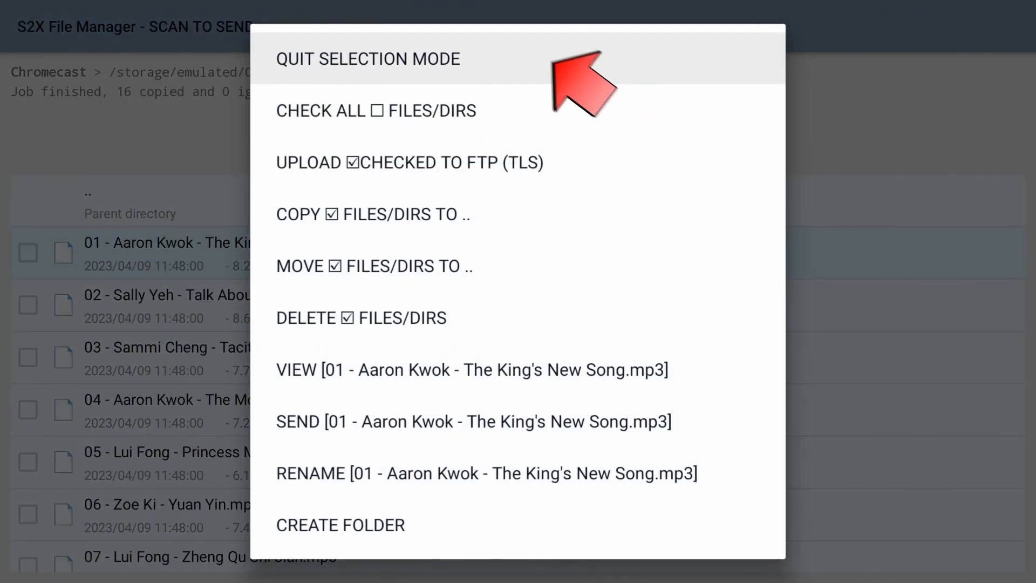
{"action": "left_click", "coordinate": [367, 59]}
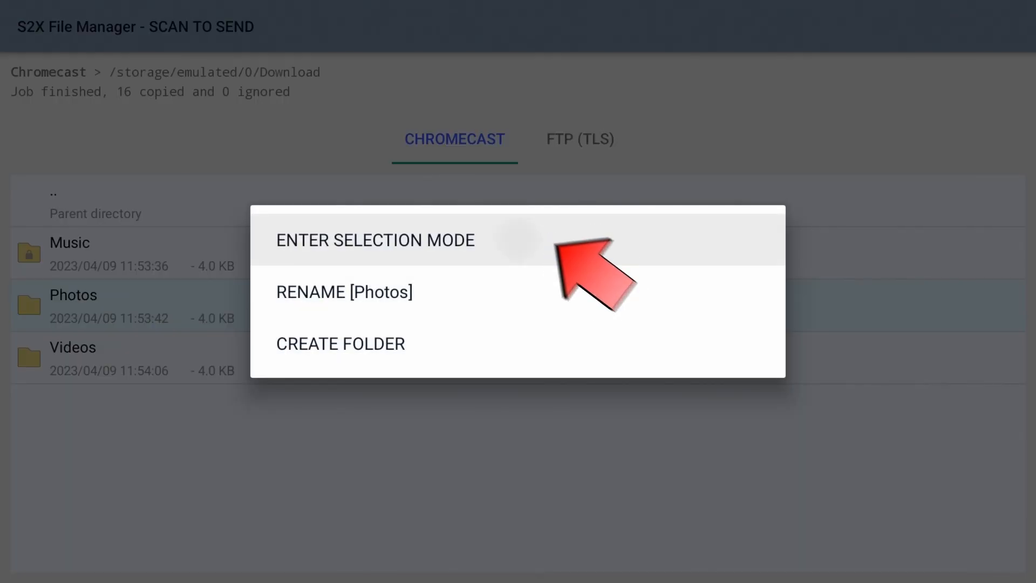
{"action": "left_click", "coordinate": [375, 239]}
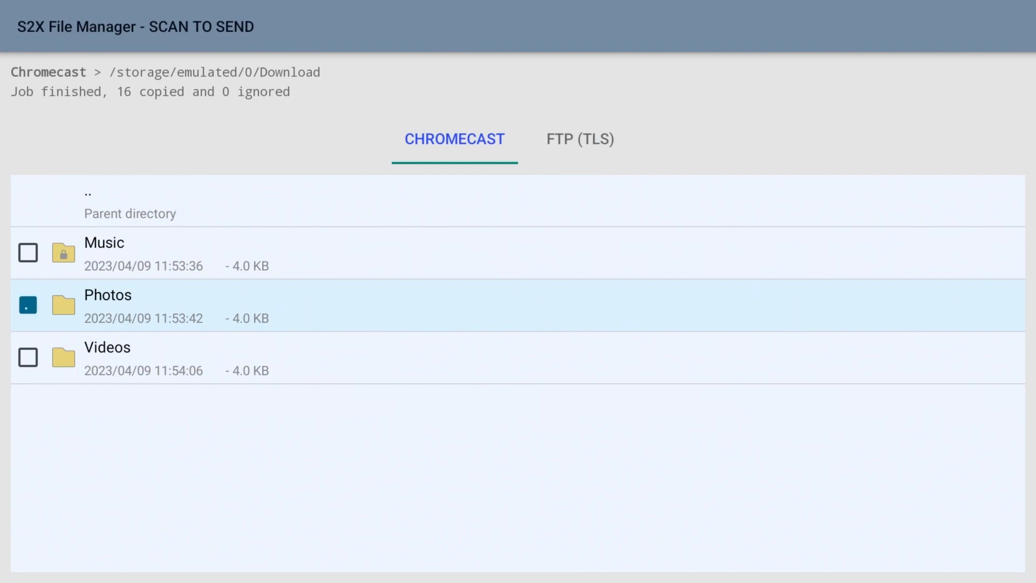
{"action": "left_click", "coordinate": [27, 304]}
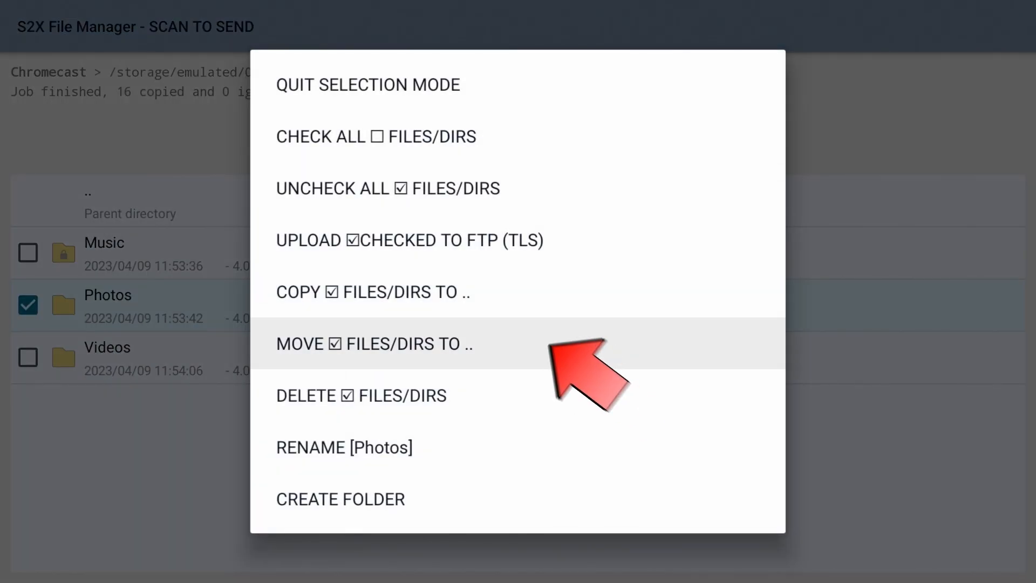
{"action": "left_click", "coordinate": [372, 343]}
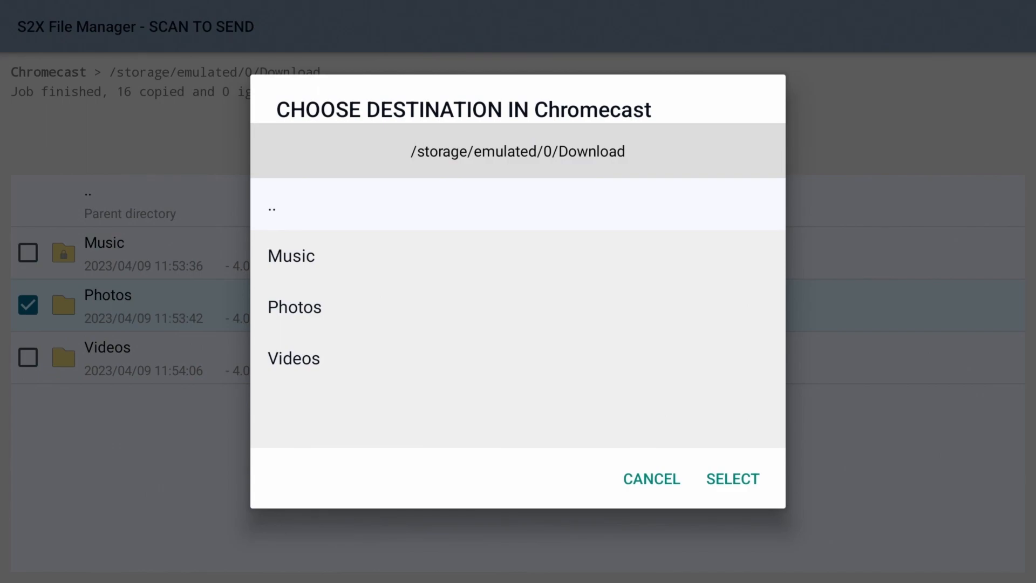
Move Photos into /storage/emulated/0/Pictures, then mark the Videos folder
{"action": "left_click", "coordinate": [272, 205]}
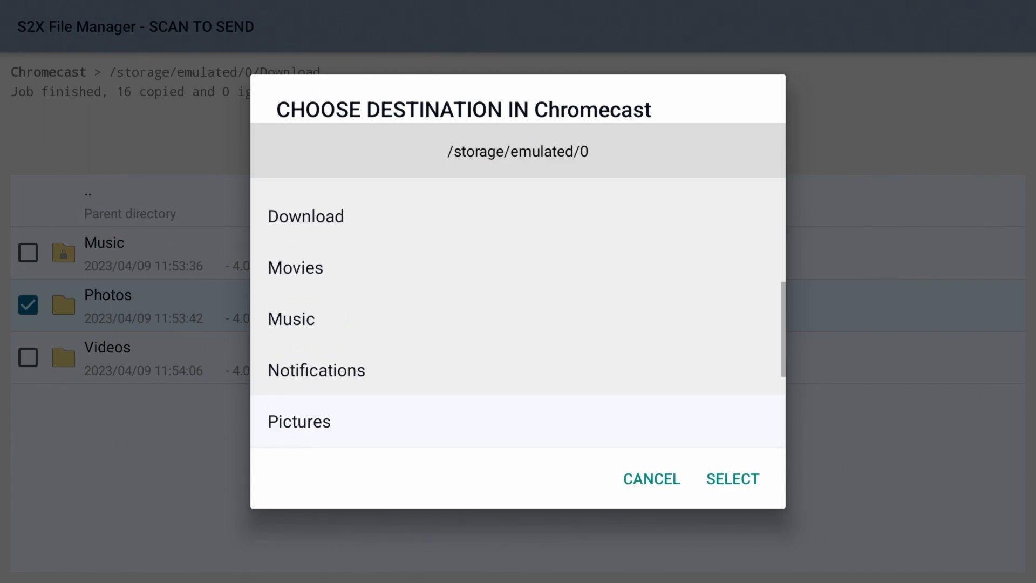
{"action": "left_click", "coordinate": [299, 422]}
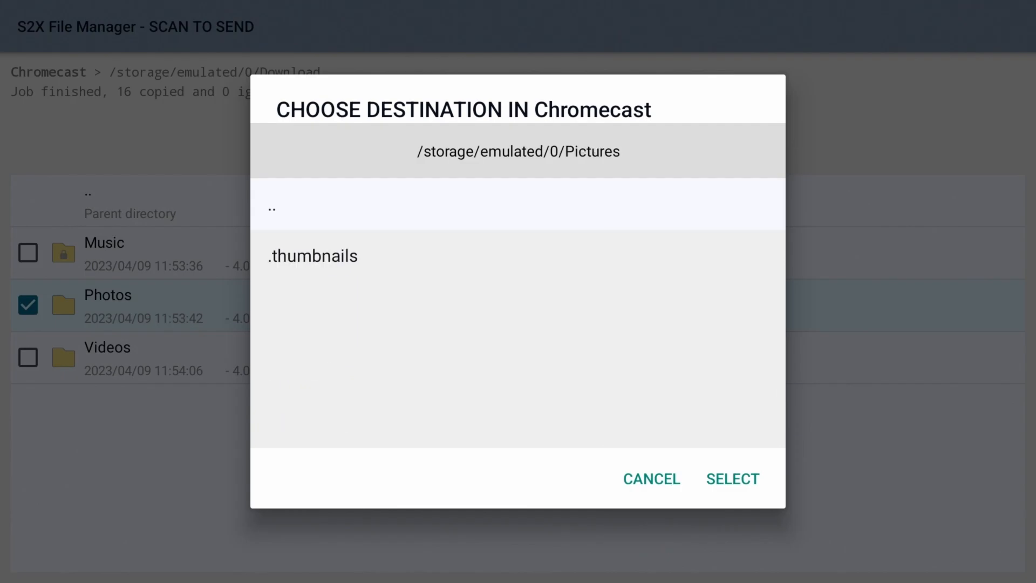
{"action": "left_click", "coordinate": [732, 478]}
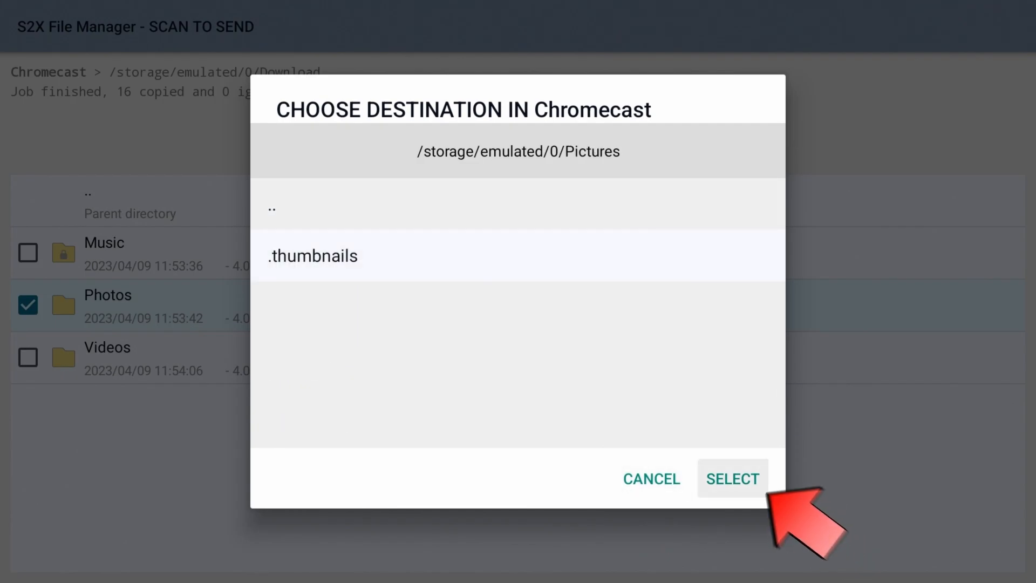
{"action": "left_click", "coordinate": [732, 478]}
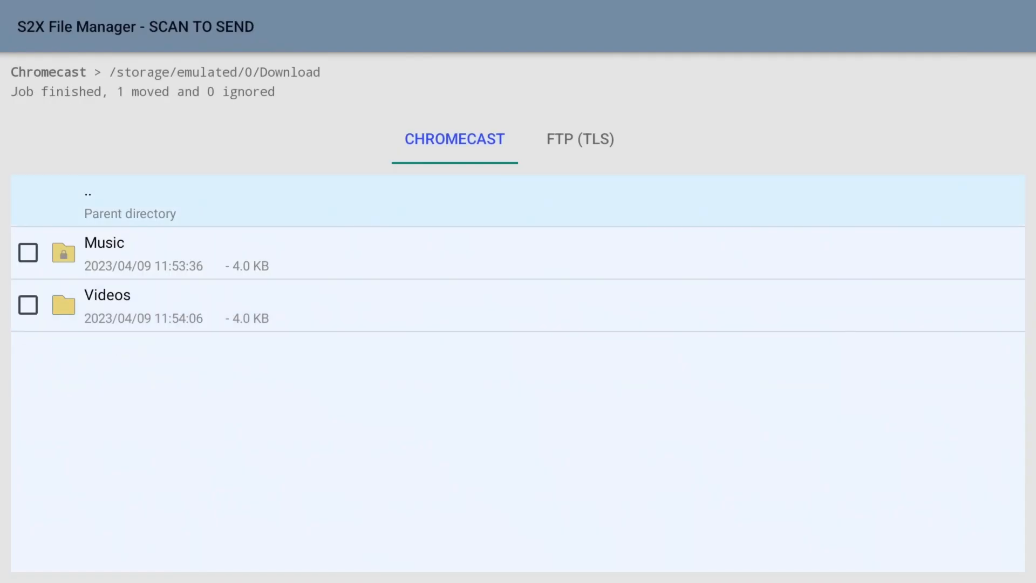
{"action": "left_click", "coordinate": [28, 305]}
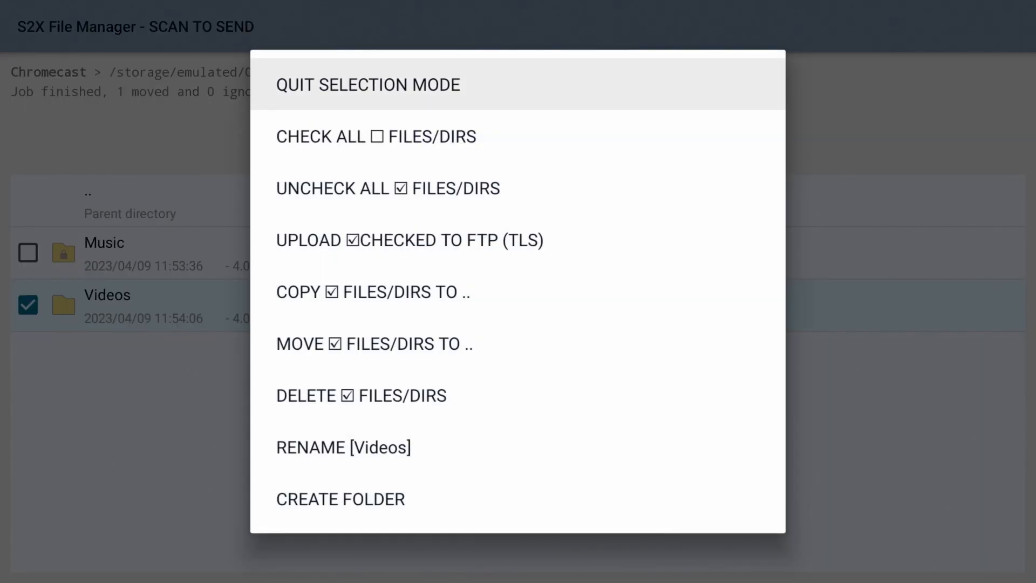
{"action": "mouse_move", "coordinate": [373, 343]}
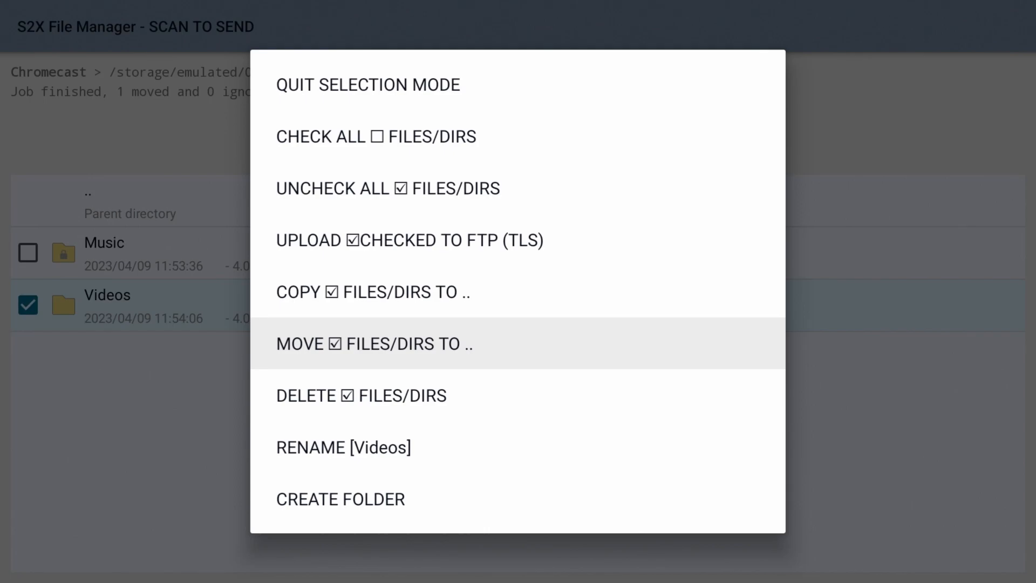
Move the checked Videos folder into /storage/emulated/0/Movies
{"action": "left_click", "coordinate": [373, 343]}
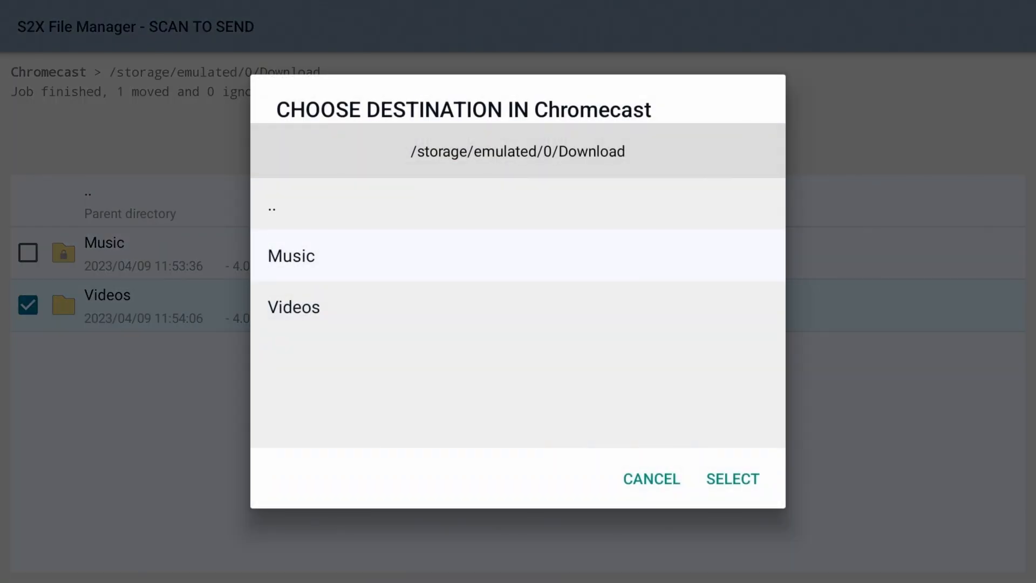
{"action": "left_click", "coordinate": [272, 208]}
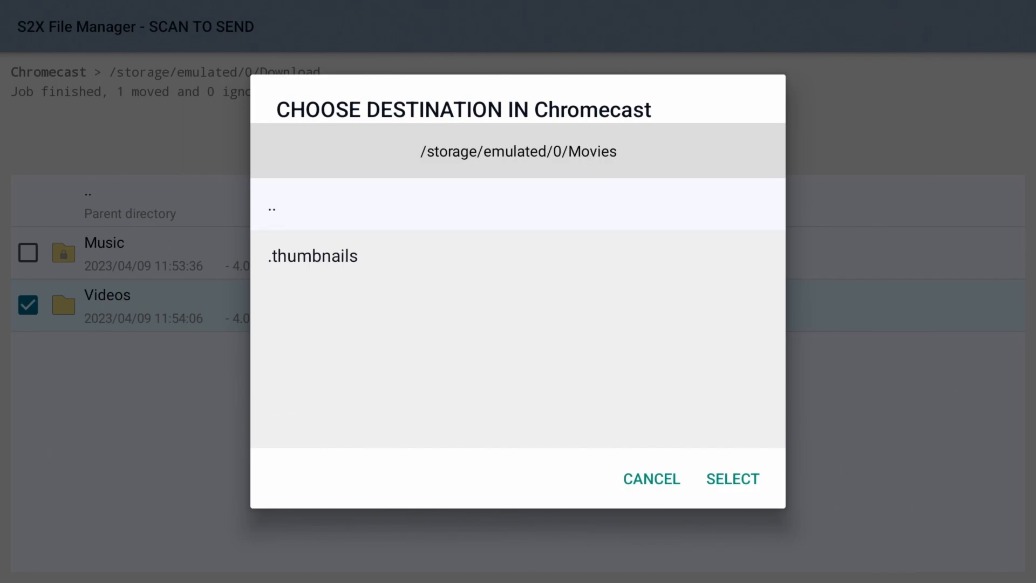
{"action": "left_click", "coordinate": [731, 478]}
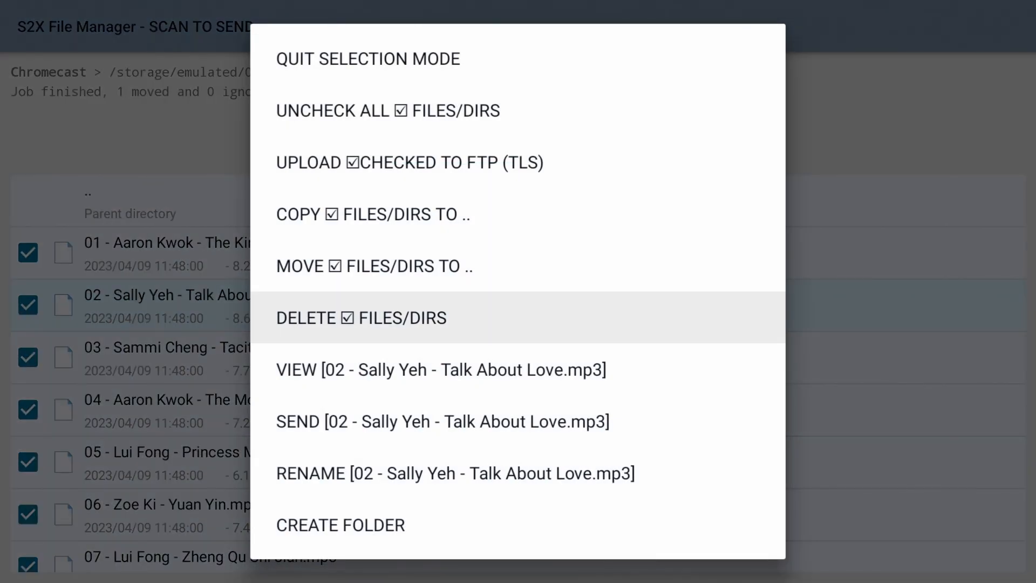
Delete the leftover songs from Download's Music folder and return to the TV home screen
{"action": "left_click", "coordinate": [360, 317]}
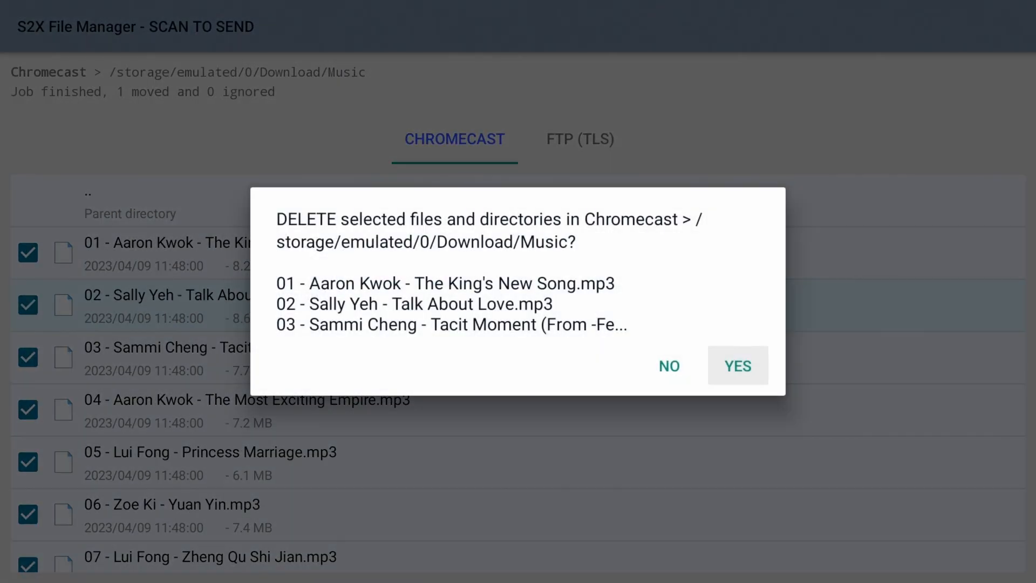
{"action": "left_click", "coordinate": [737, 366]}
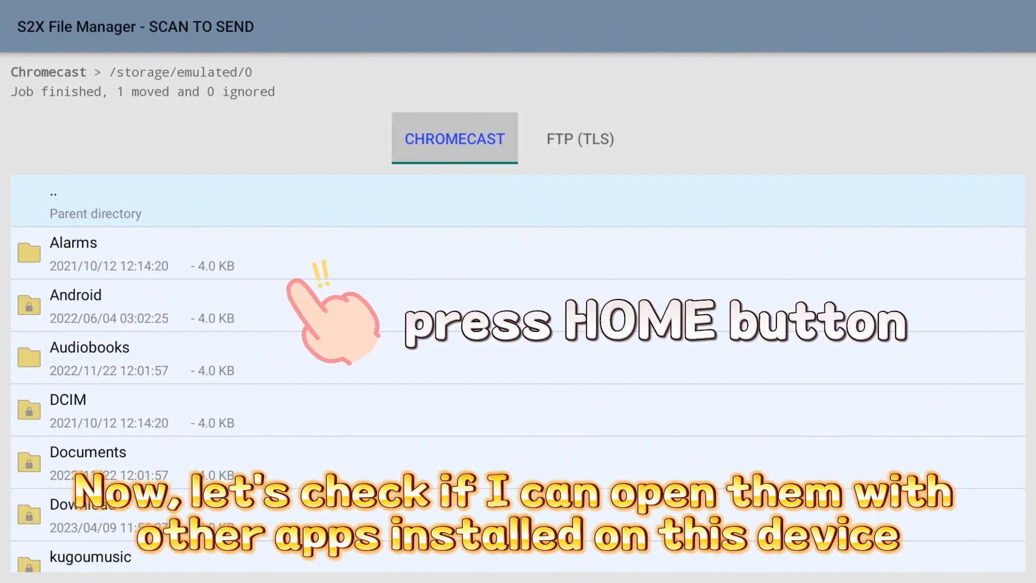
{"action": "key", "text": "home"}
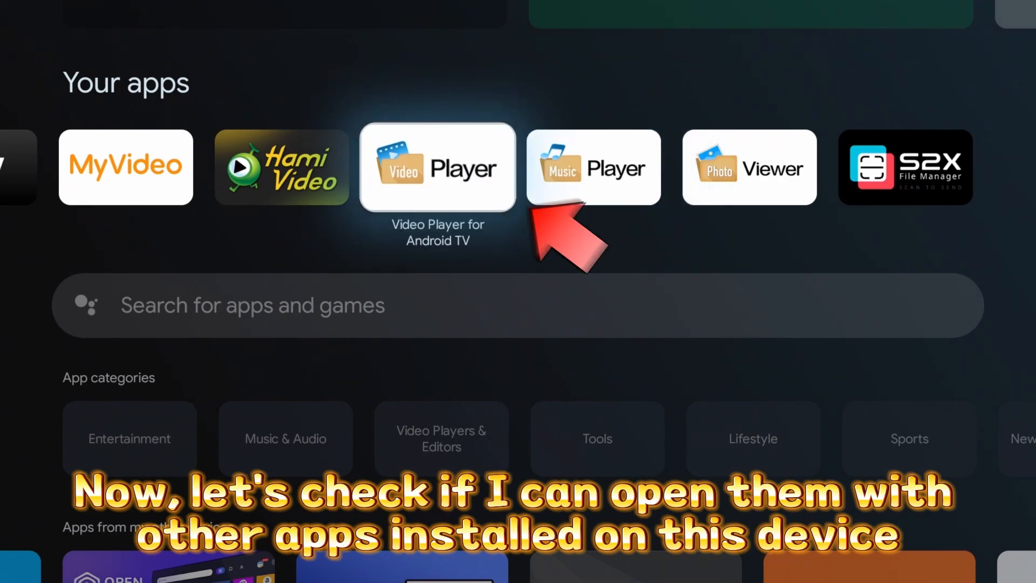
Launch Video Player and open /storage/emulated/0/Movies to check the moved videos
{"action": "left_click", "coordinate": [437, 166]}
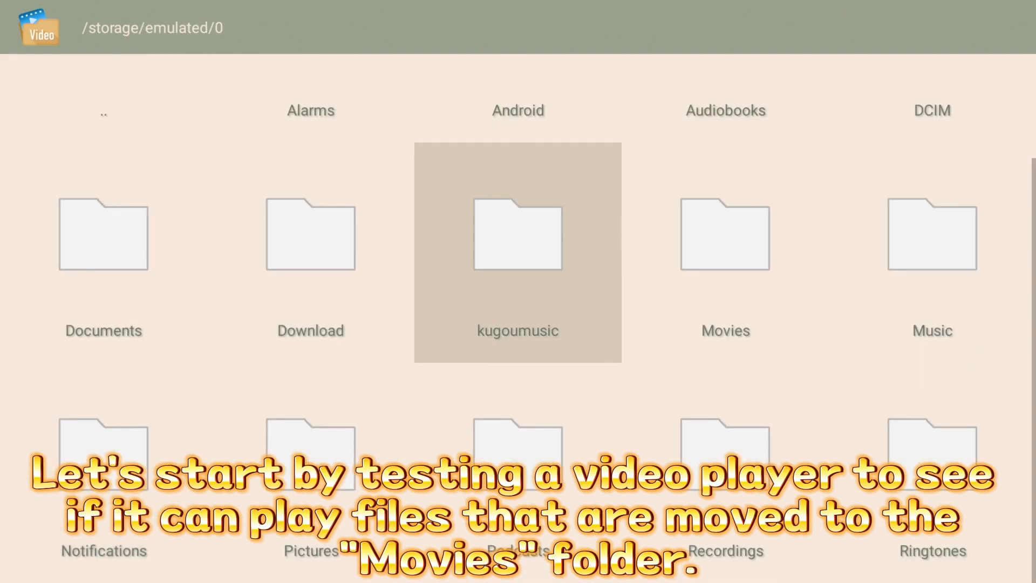
{"action": "left_click", "coordinate": [725, 234]}
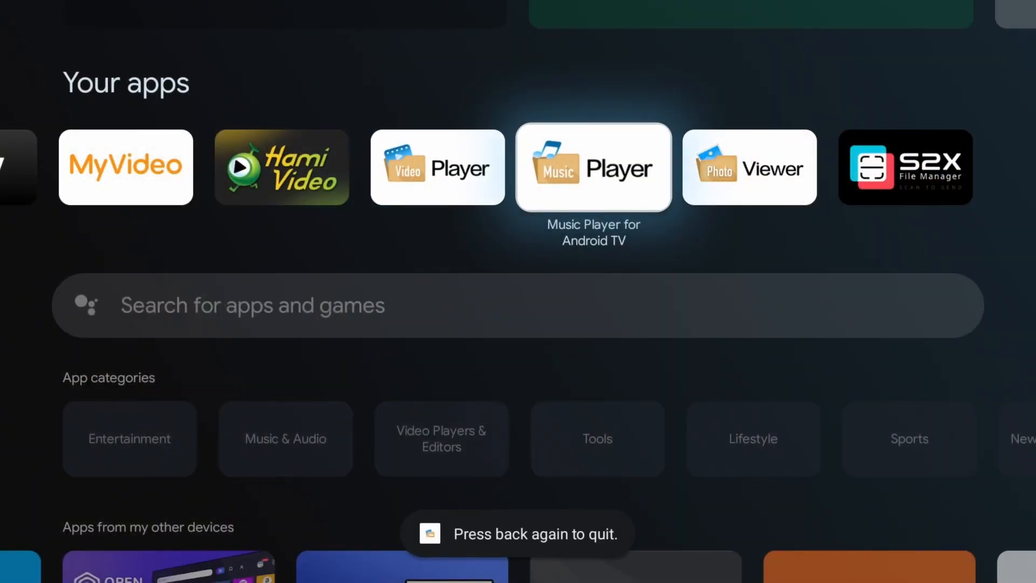
Launch Music Player, allow media access and open Device storage
{"action": "left_click", "coordinate": [593, 166]}
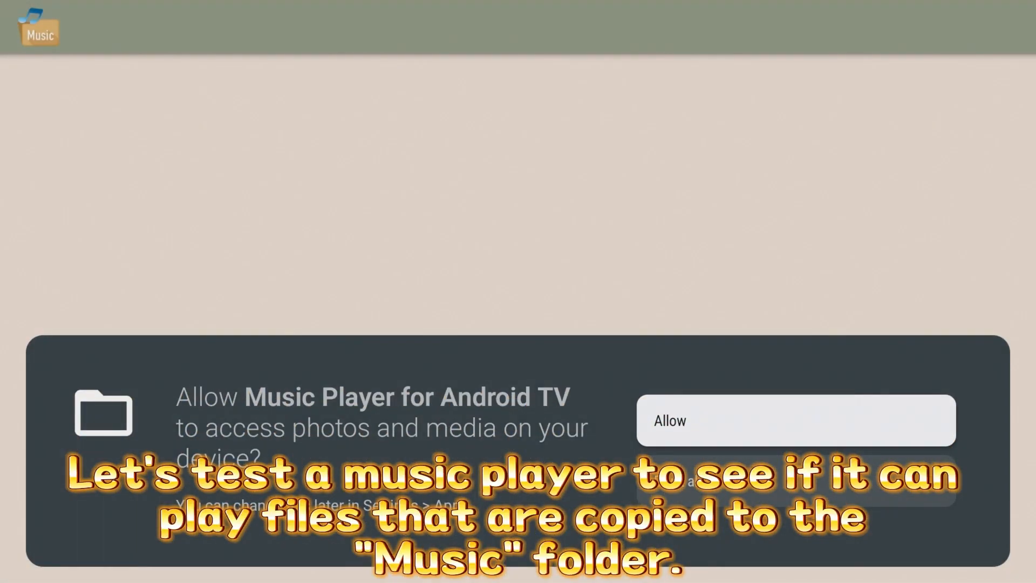
{"action": "left_click", "coordinate": [795, 420]}
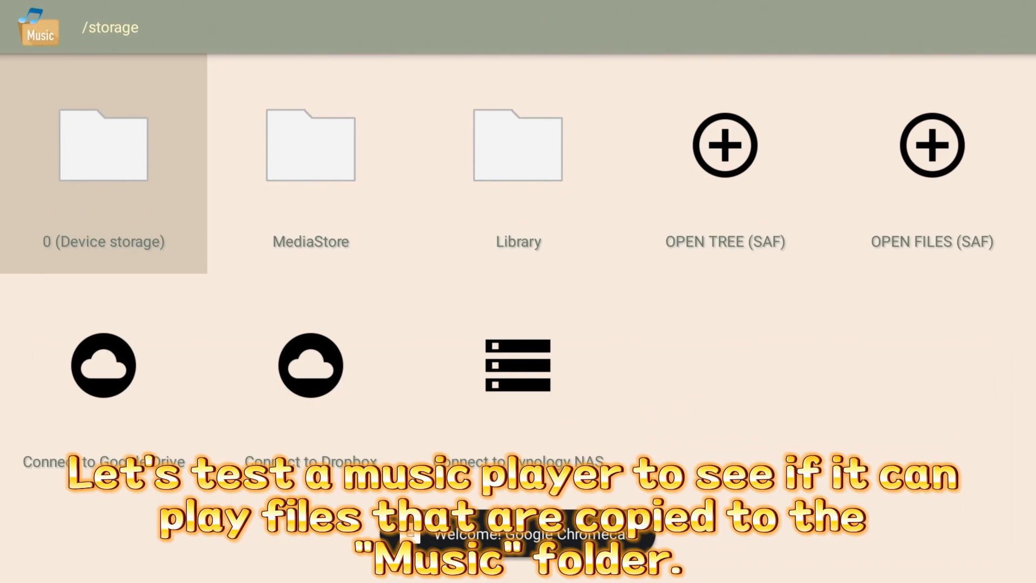
{"action": "left_click", "coordinate": [104, 146]}
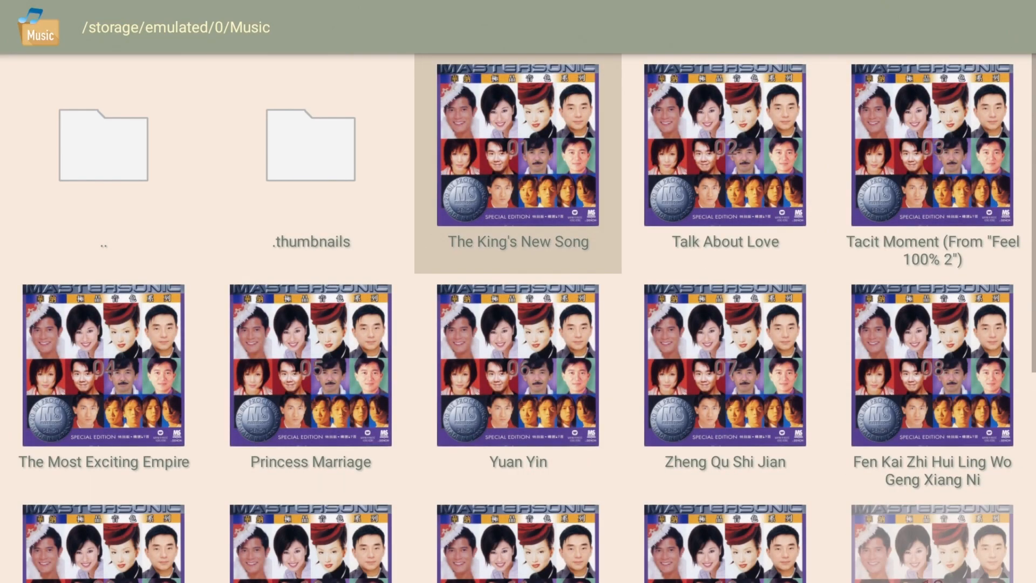
Play The King's New Song from the Music folder, browse #ALL, then exit to the home screen
{"action": "left_click", "coordinate": [517, 145]}
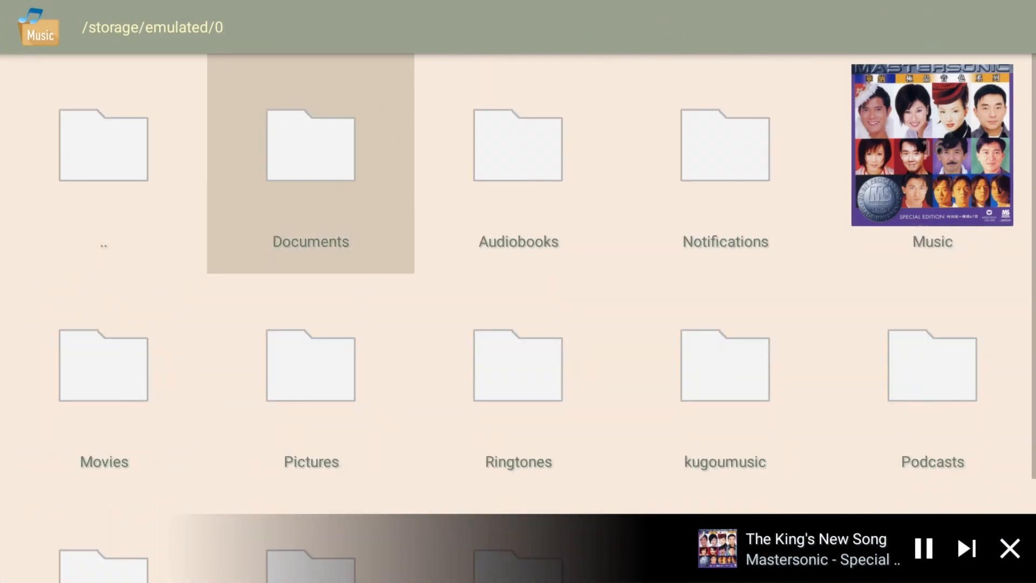
{"action": "left_click", "coordinate": [931, 145]}
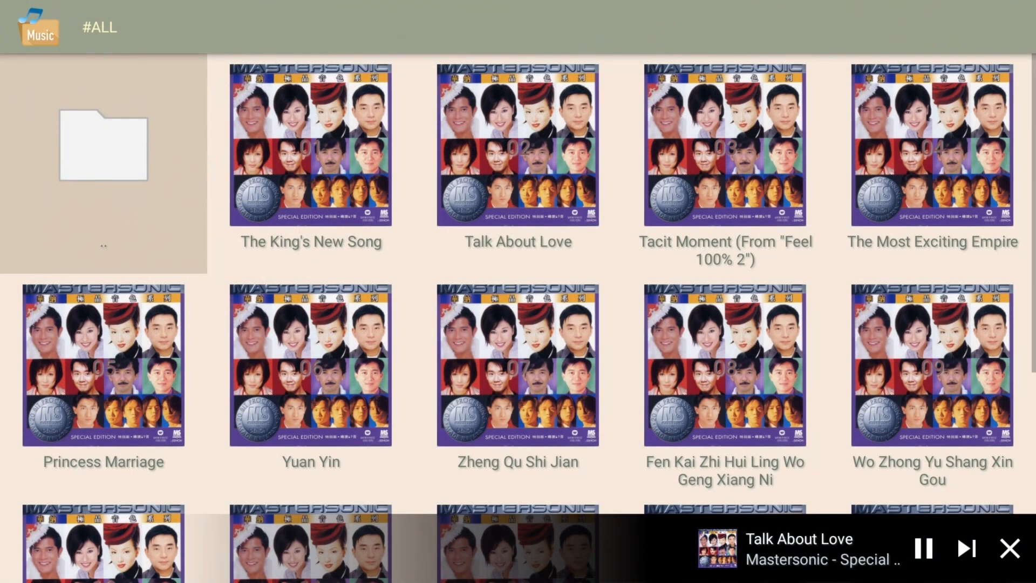
{"action": "key", "text": "Back"}
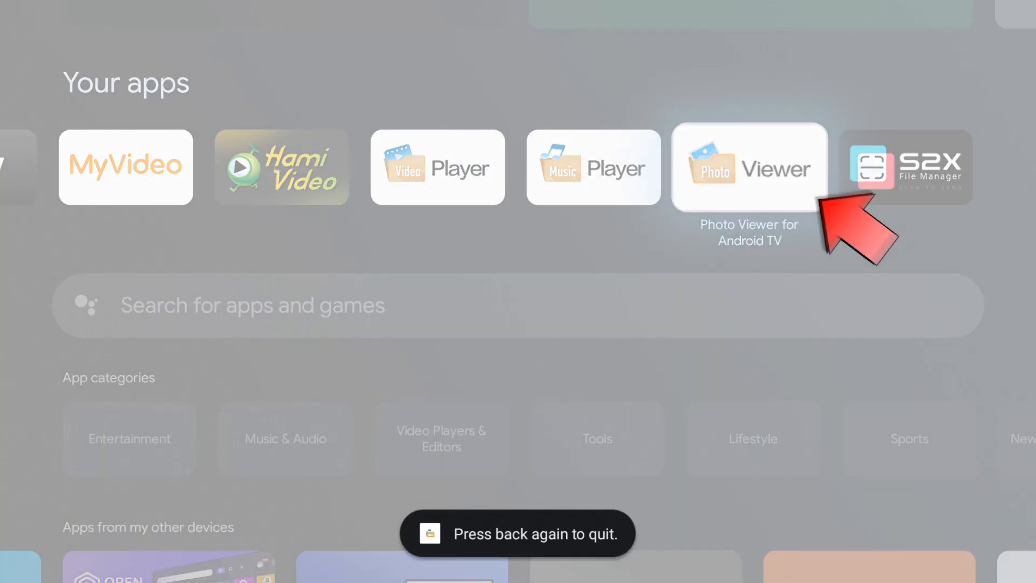
Browse the Pictures/Photos thumbnails in Photo Viewer, go back up to /storage, then exit to home
{"action": "left_click", "coordinate": [749, 166]}
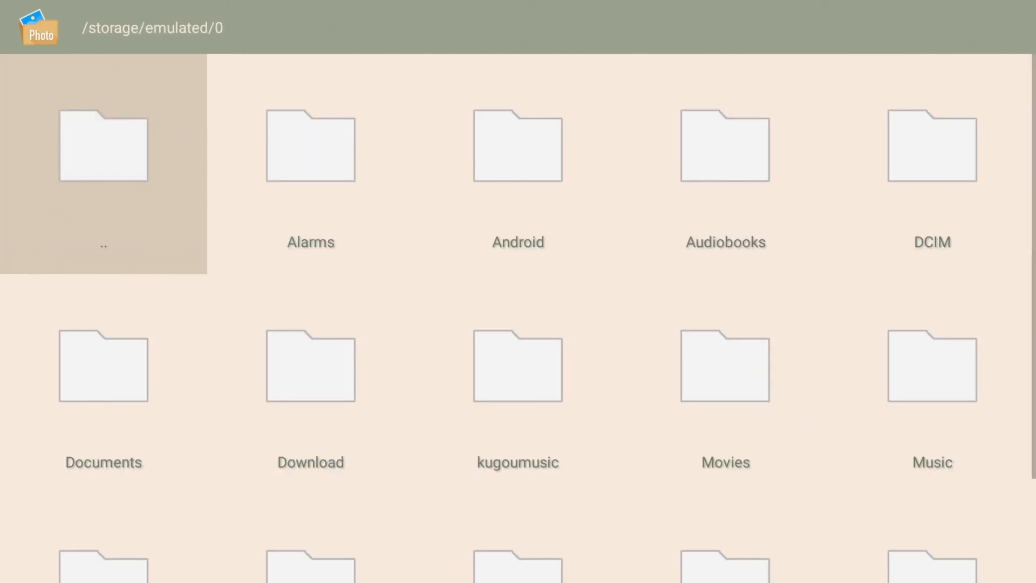
{"action": "scroll", "scroll_direction": "down", "scroll_amount": 3}
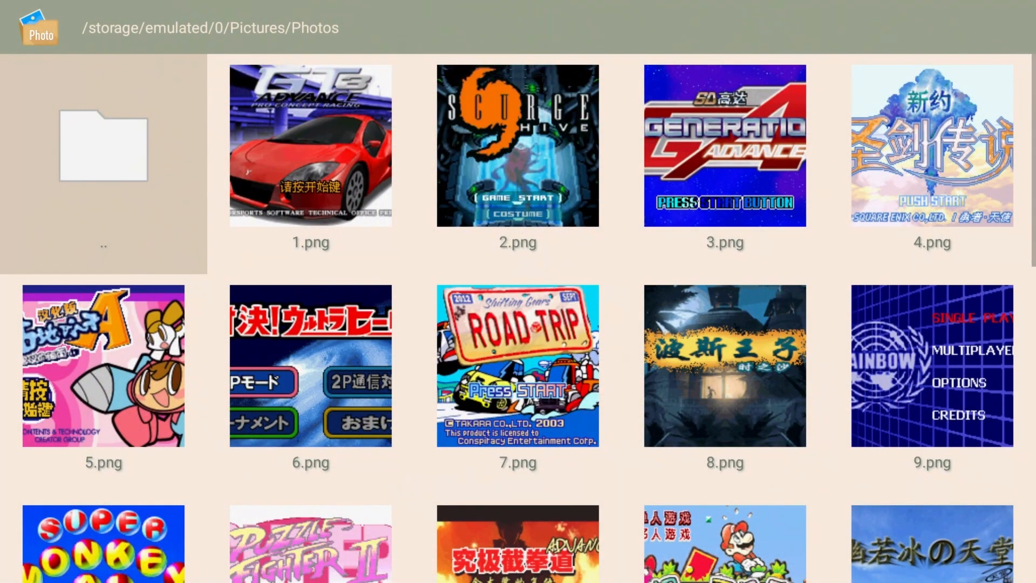
{"action": "left_click", "coordinate": [103, 145]}
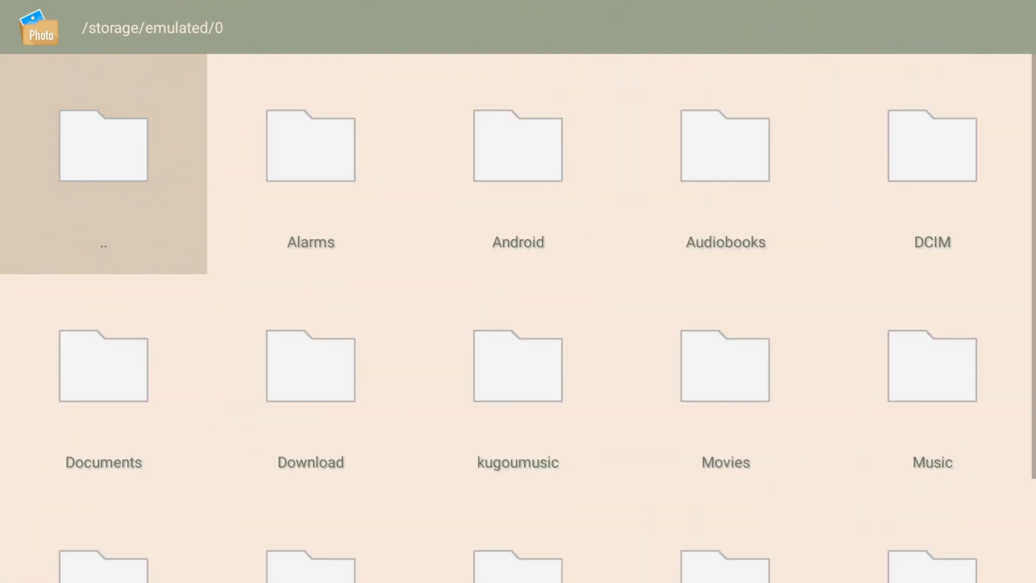
{"action": "left_click", "coordinate": [103, 145]}
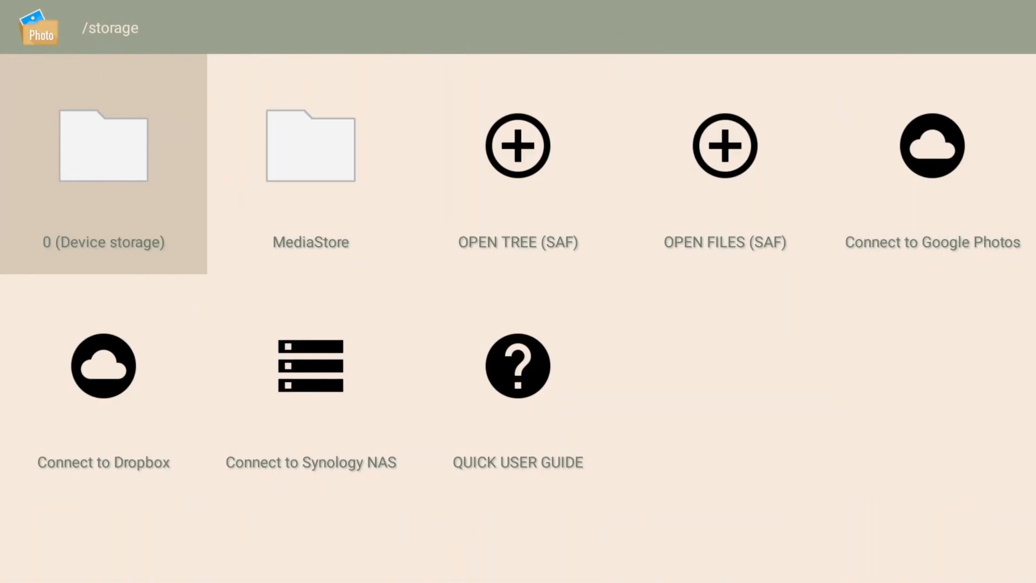
{"action": "key", "text": "Back"}
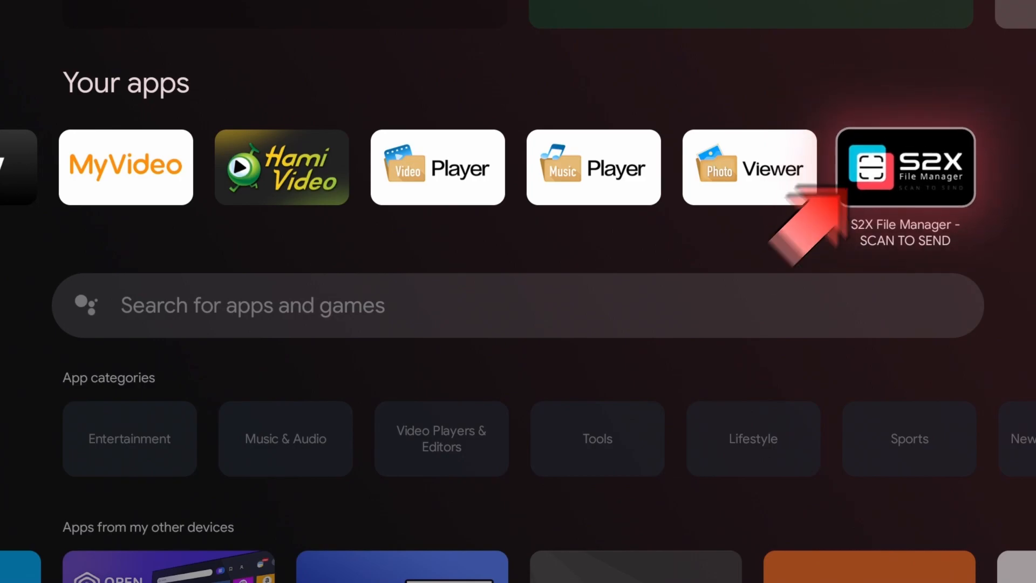
Set the FTPS server's root directory to /storage/emulated/0/Download in S2X File Manager
{"action": "left_click", "coordinate": [904, 166]}
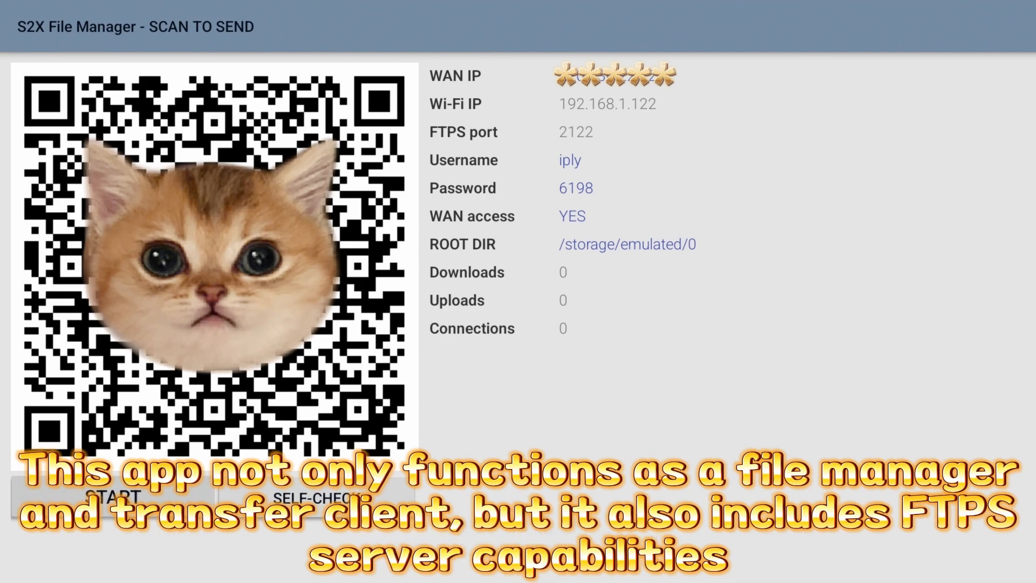
{"action": "left_click", "coordinate": [112, 496]}
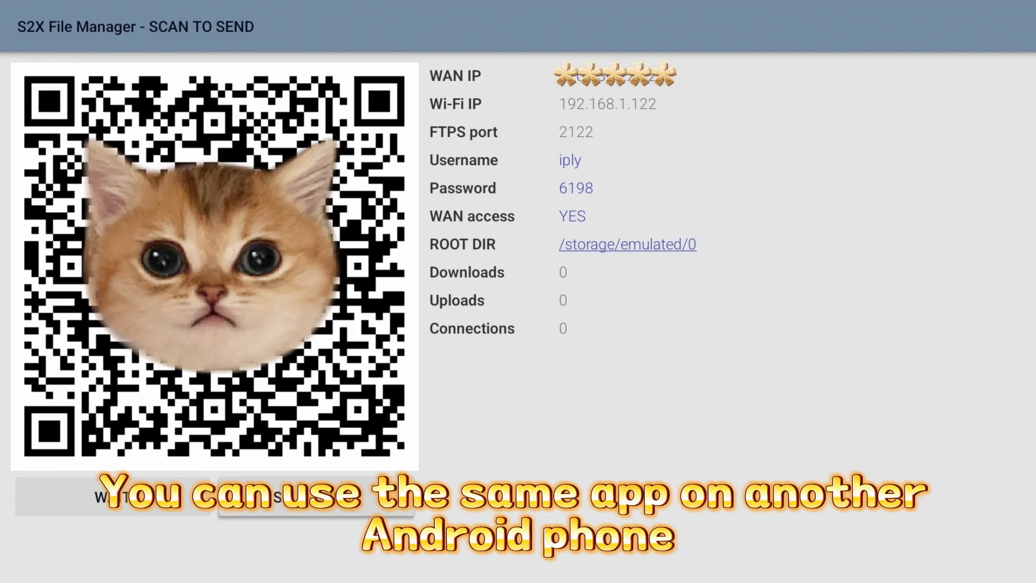
{"action": "left_click", "coordinate": [626, 244]}
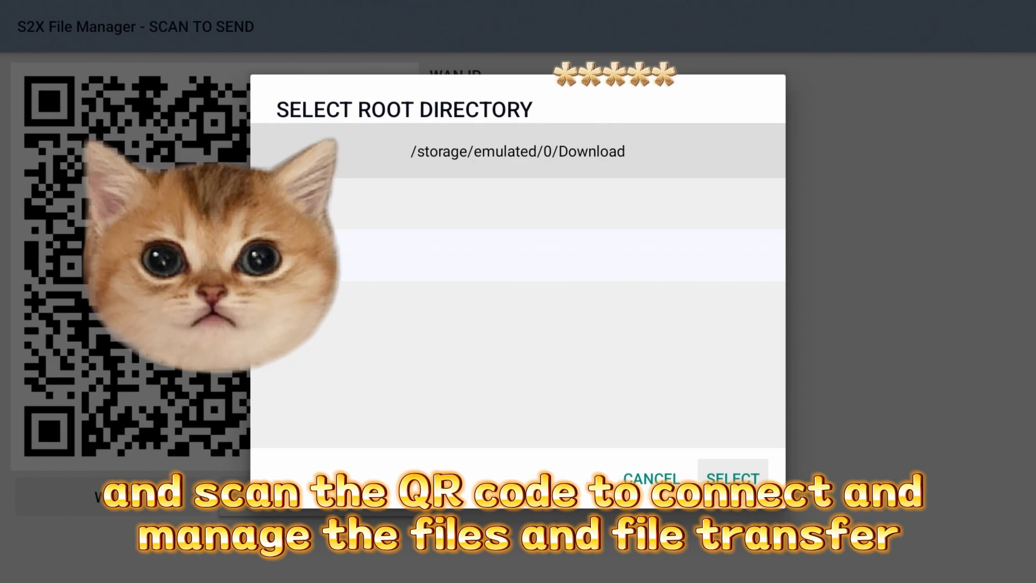
{"action": "left_click", "coordinate": [731, 477]}
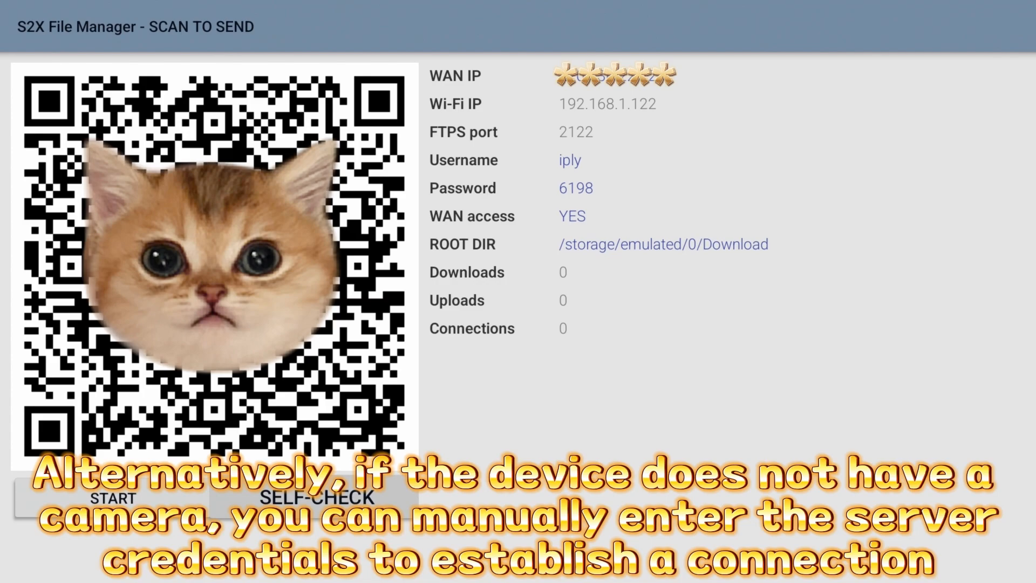
Start the FTPS server so it awaits connections
{"action": "left_click", "coordinate": [111, 498]}
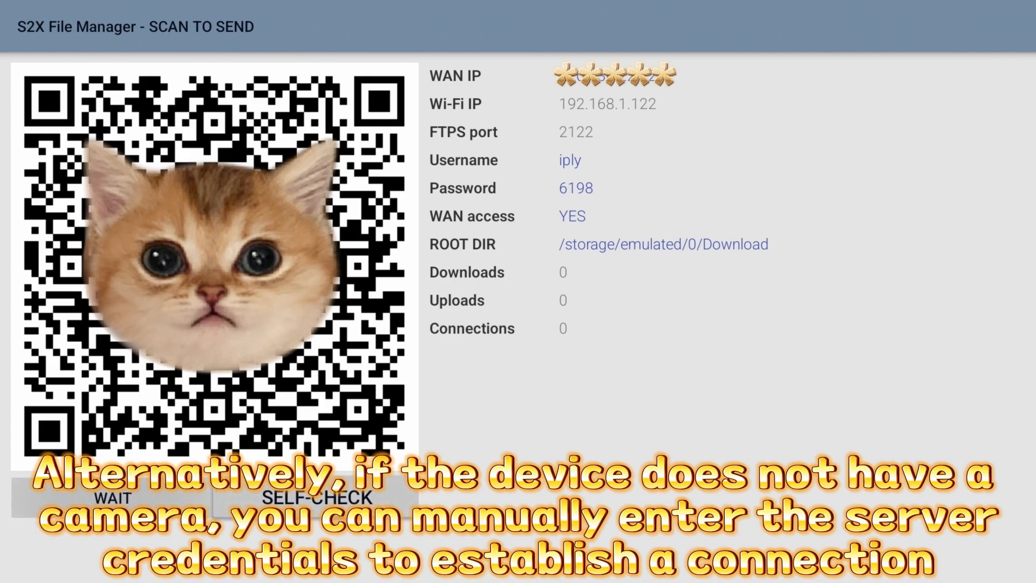
{"action": "left_click", "coordinate": [112, 497]}
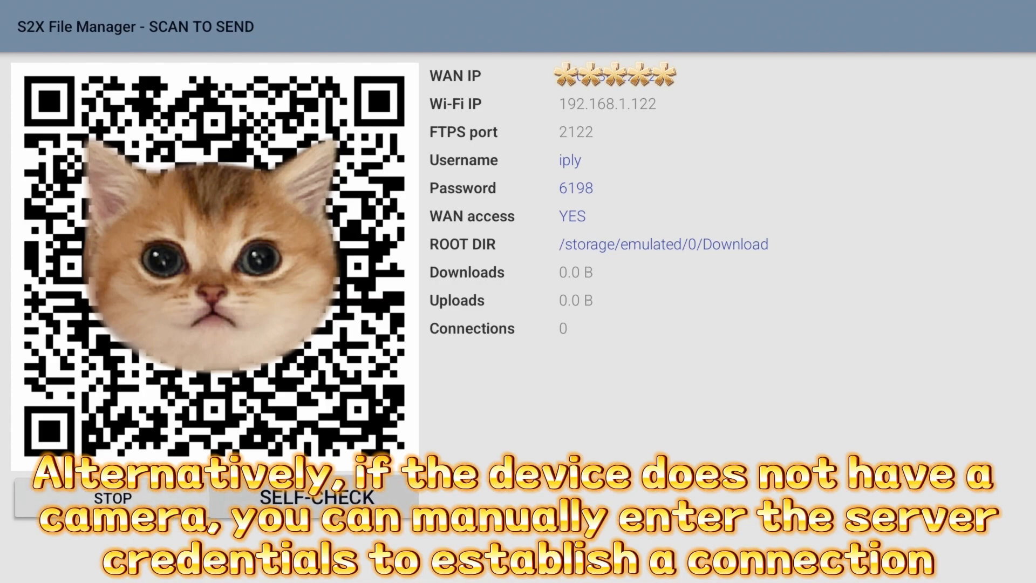